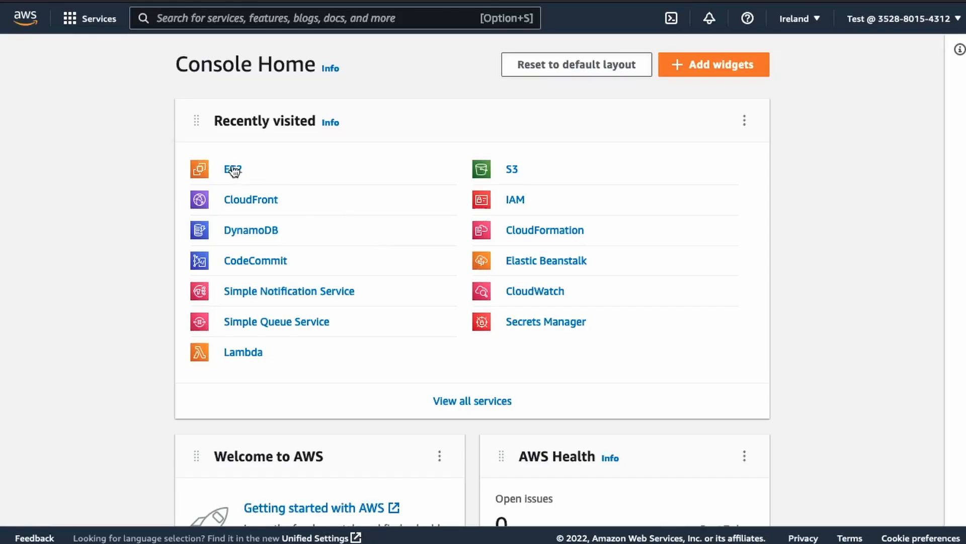
Start launching a new EC2 instance named MySickInstance.
click(233, 170)
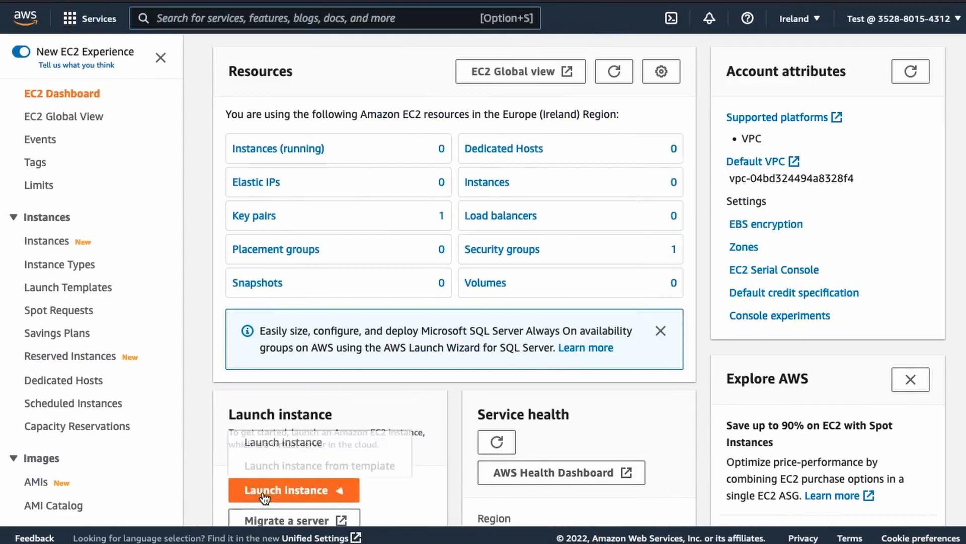
click(270, 489)
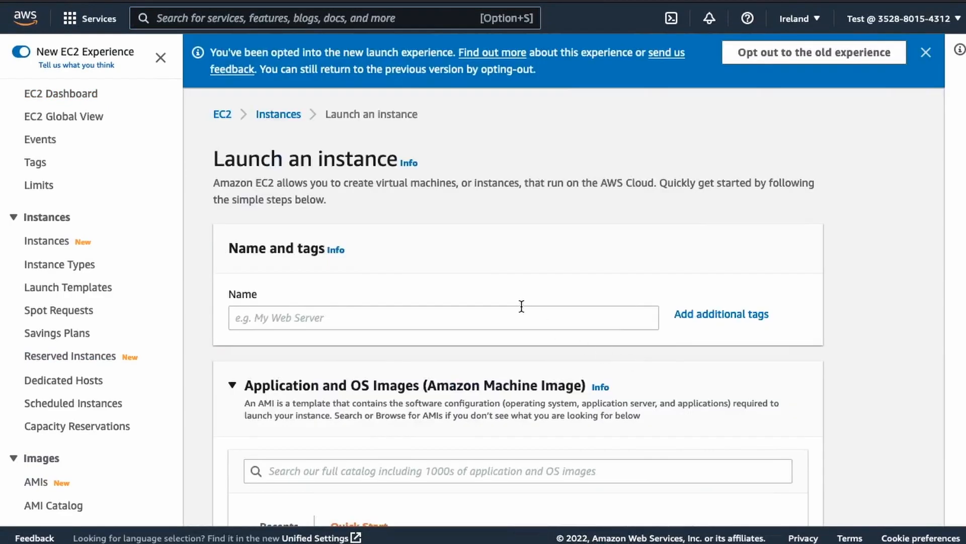
text(M)
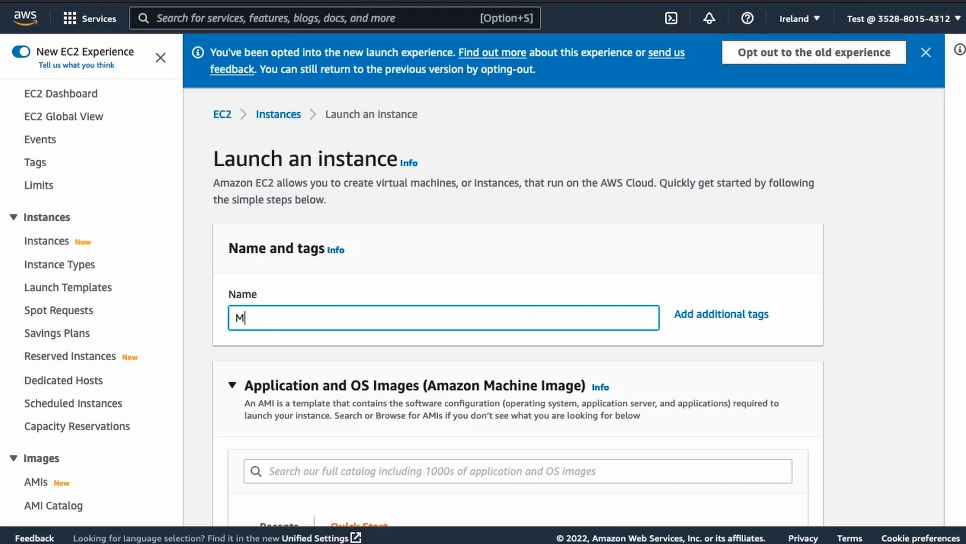
text(ySickInstance)
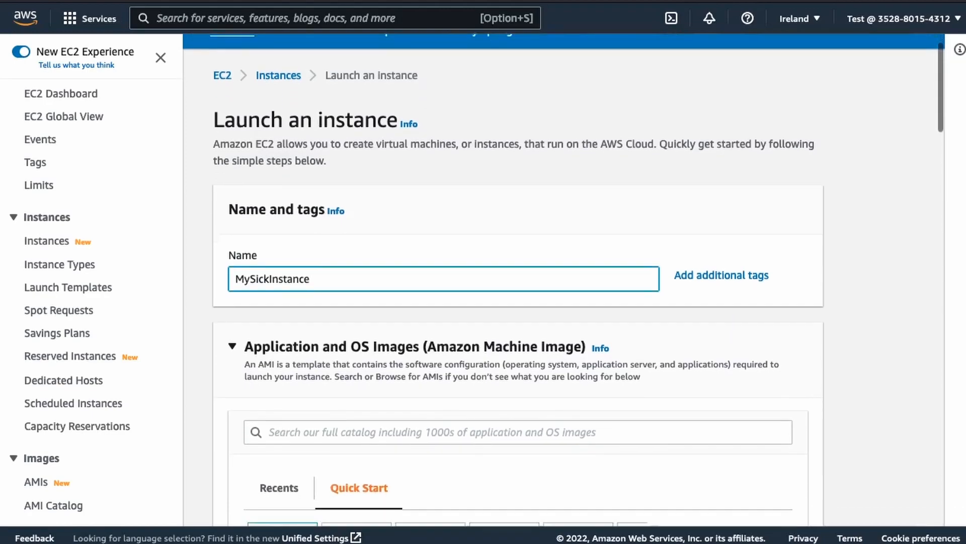
Keep Amazon Linux 2 and t2.micro and choose the EC2_kp key pair.
scroll(down, 3)
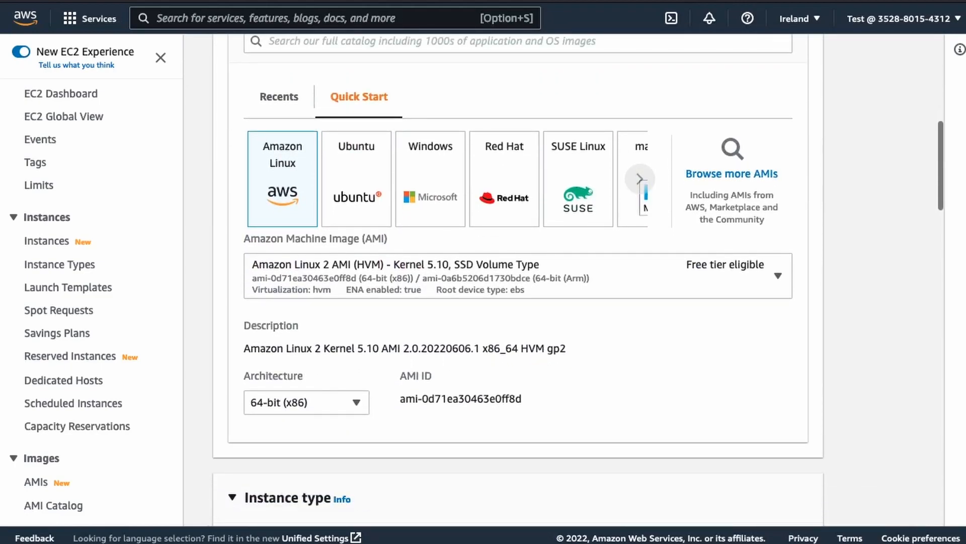
scroll(down, 3)
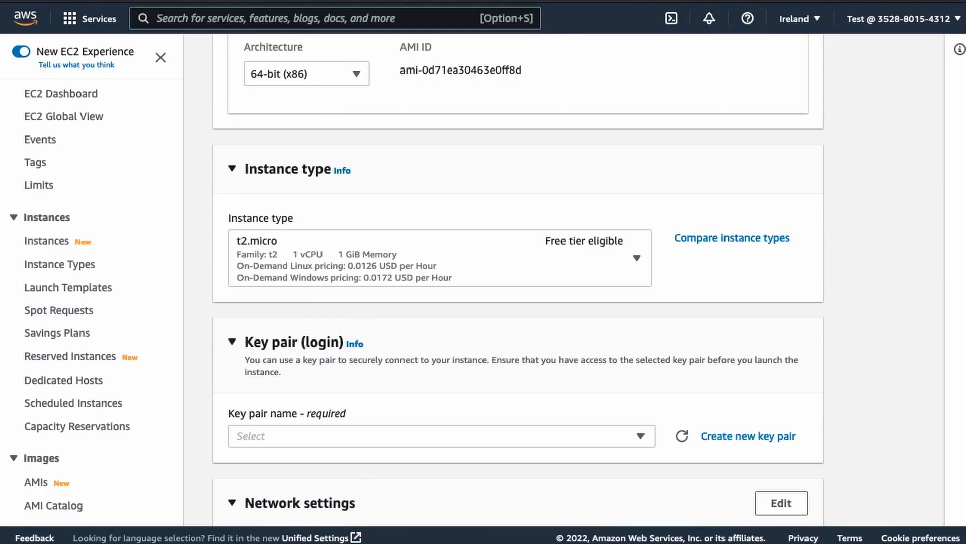
mouse_move(474, 449)
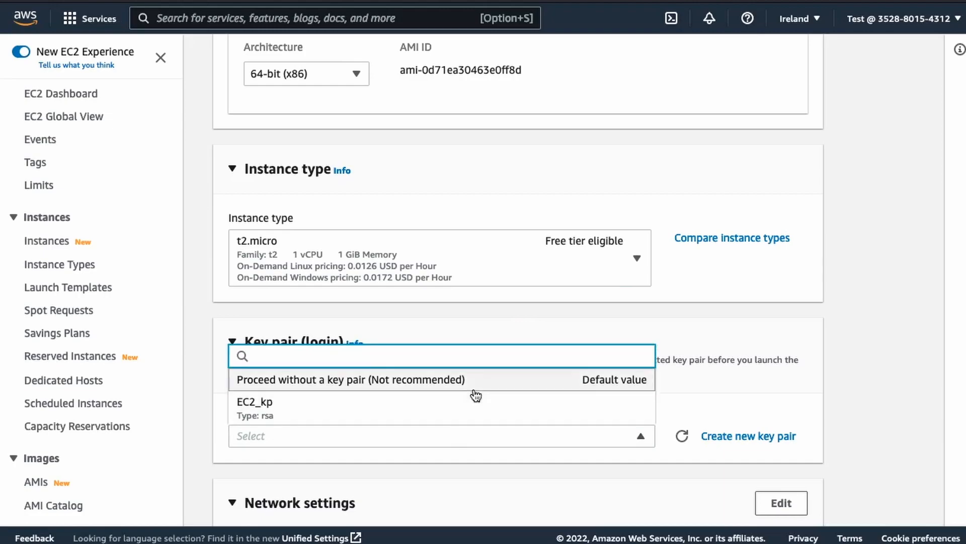
click(255, 402)
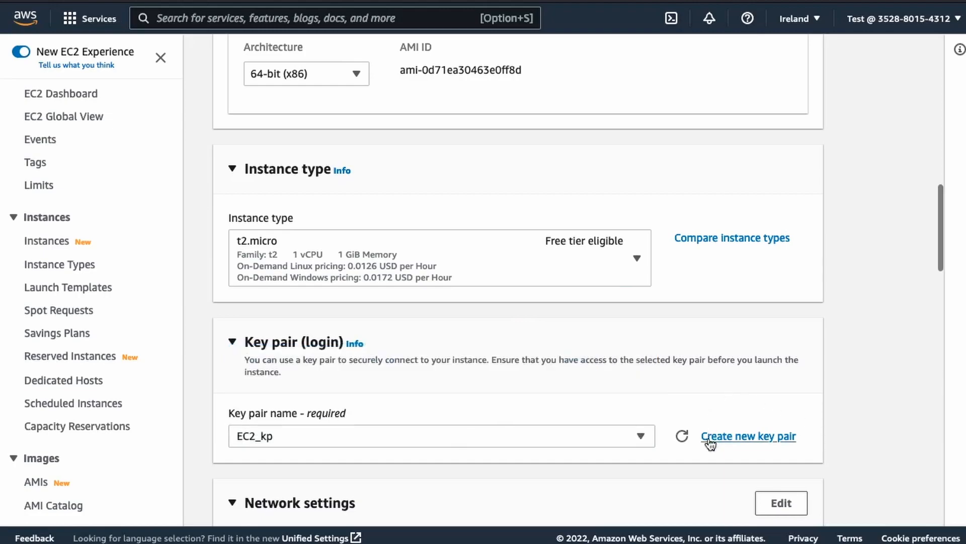
mouse_move(712, 467)
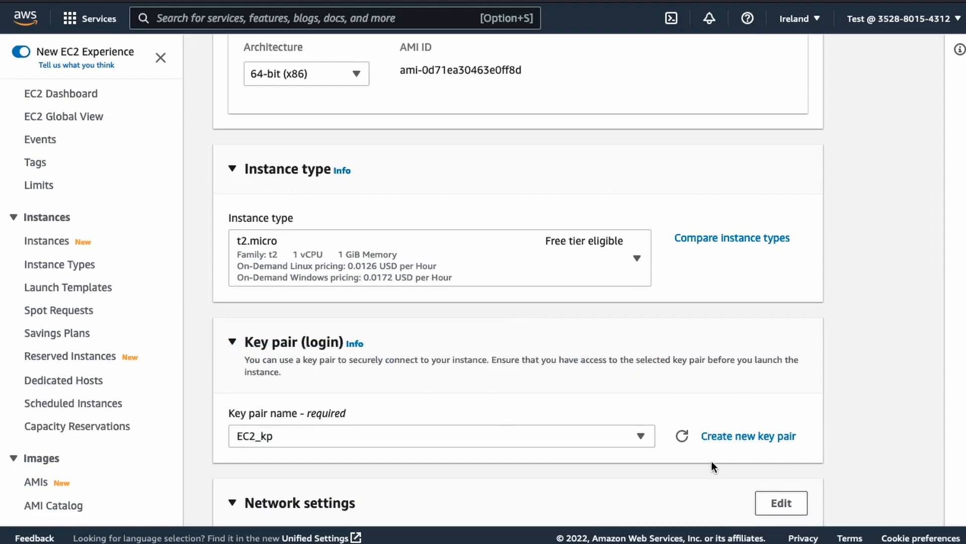
Allow HTTP traffic from the internet in the instance's network settings.
scroll(down, 3)
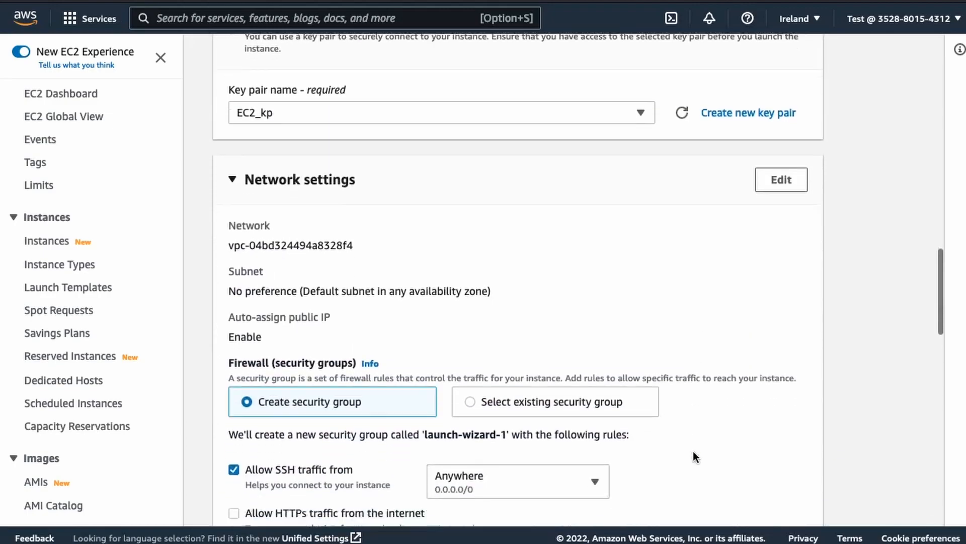
scroll(down, 3)
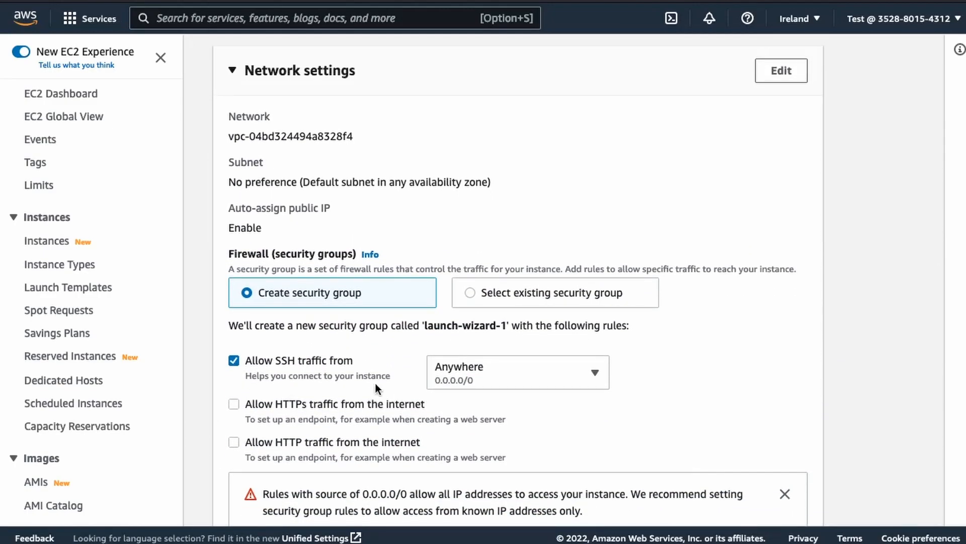
click(234, 442)
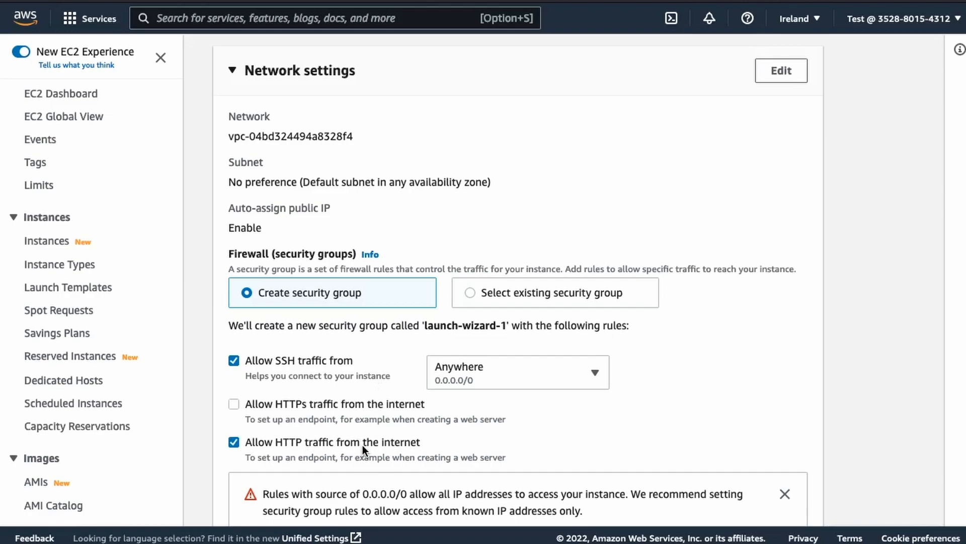
scroll(down, 3)
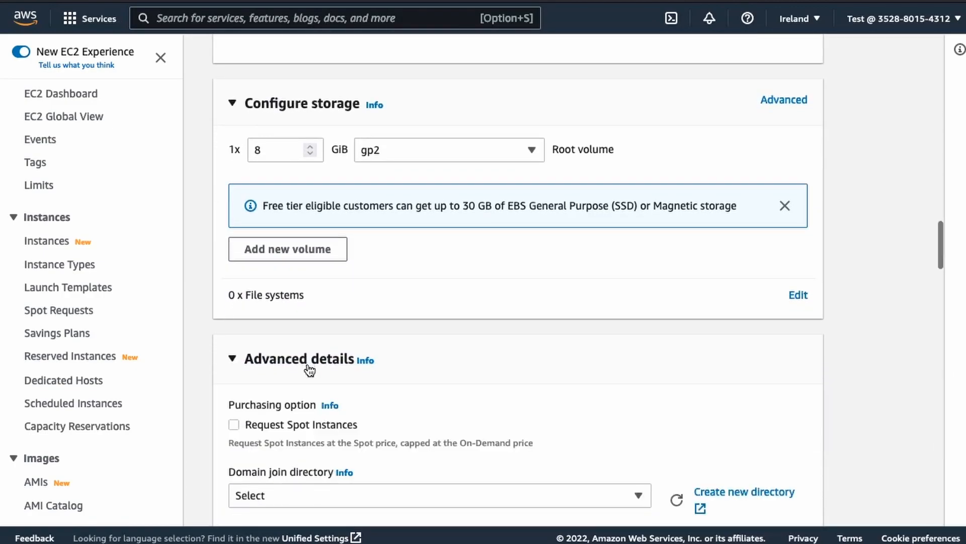
Add a #!/bin/bash user-data script that installs Apache and serves a Hello World page.
scroll(down, 3)
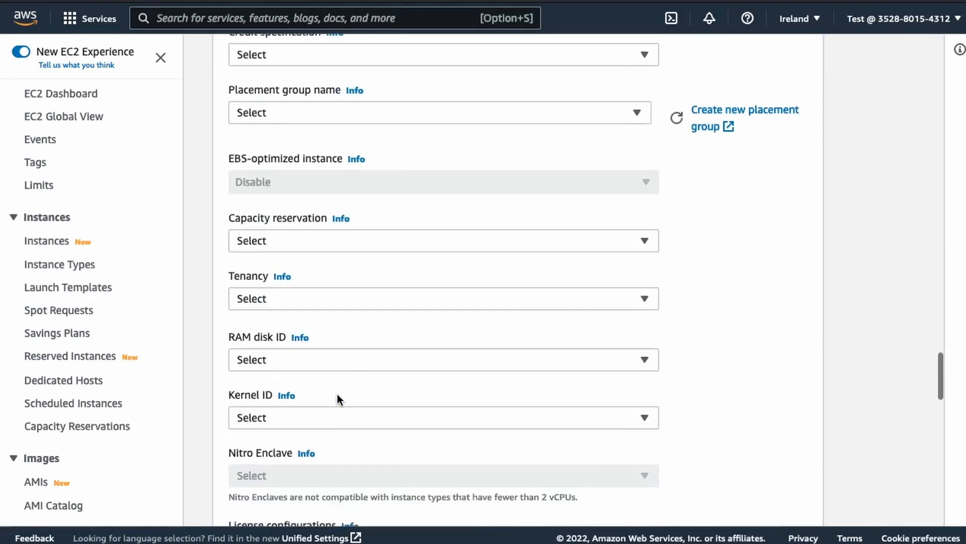
scroll(down, 3)
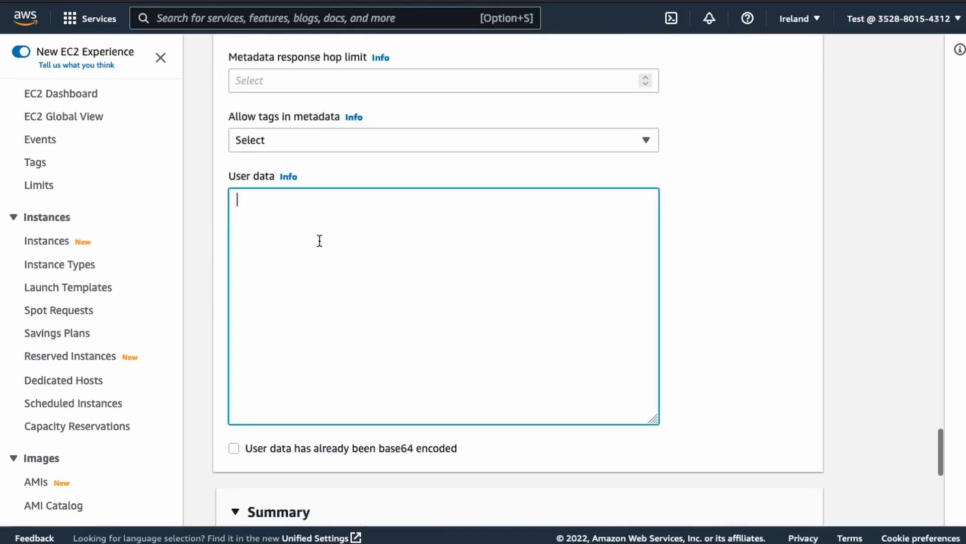
text(#!/bin/bash)
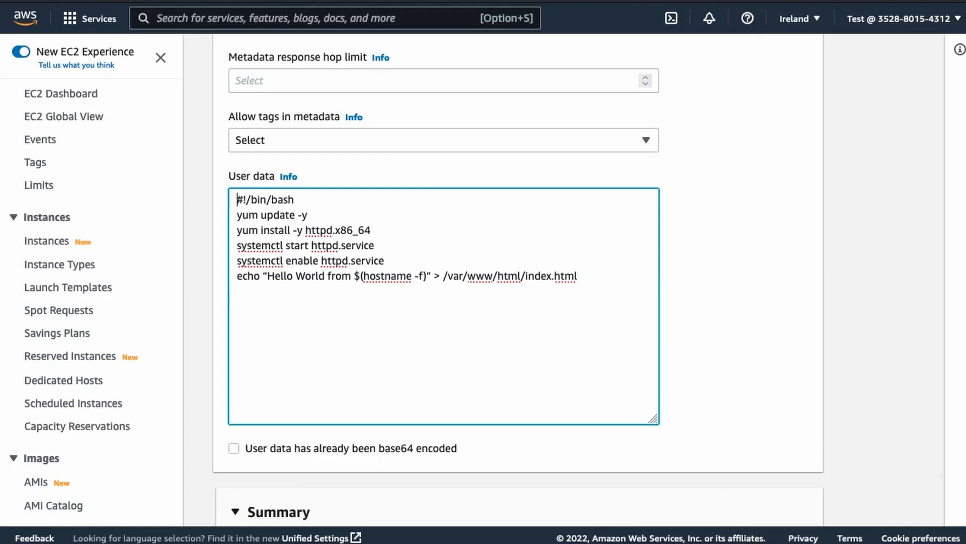
scroll(down, 3)
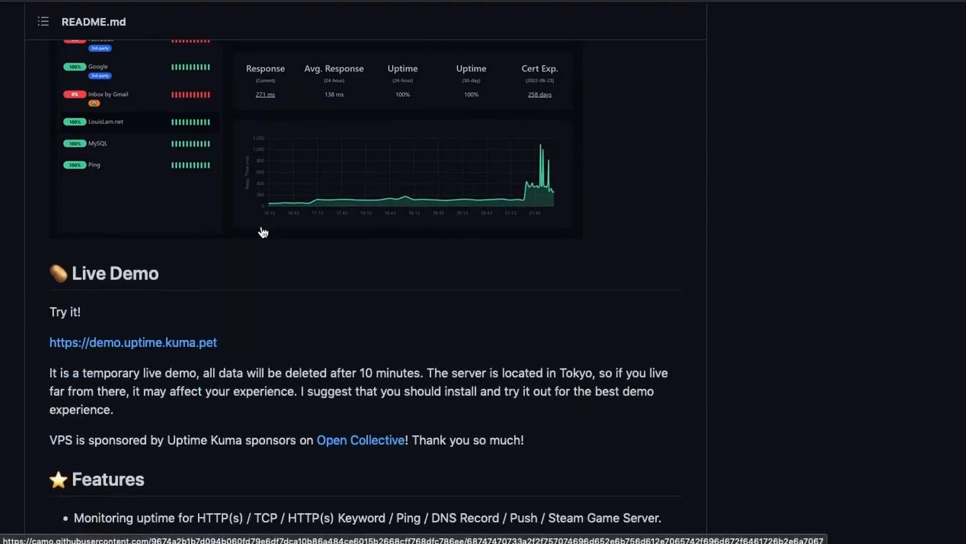
Copy the docker run install command from the README and check Docker Desktop is running.
scroll(down, 3)
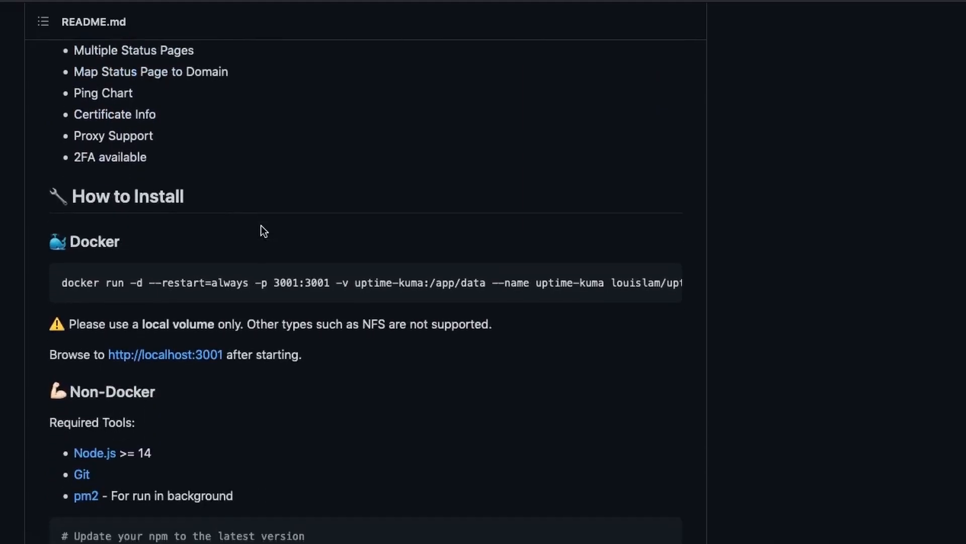
scroll(down, 3)
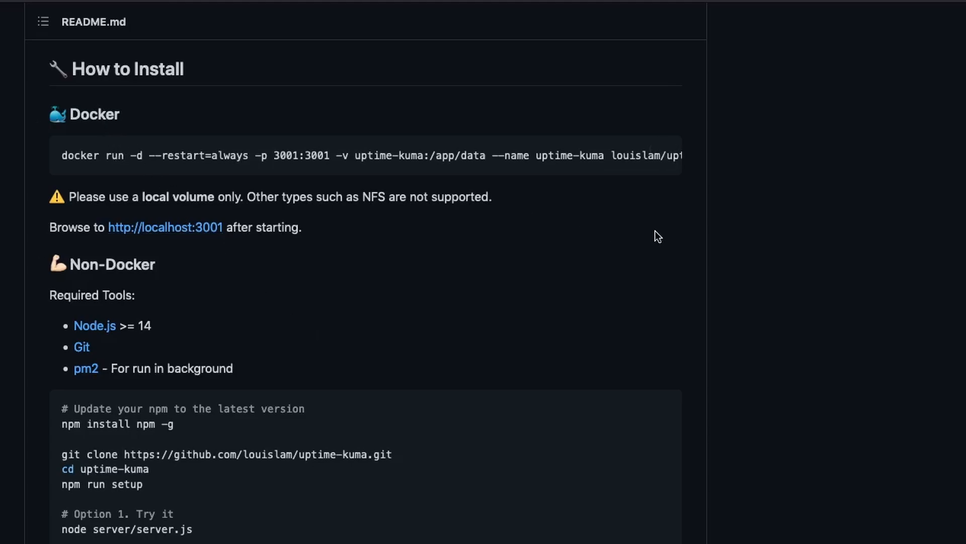
mouse_move(662, 209)
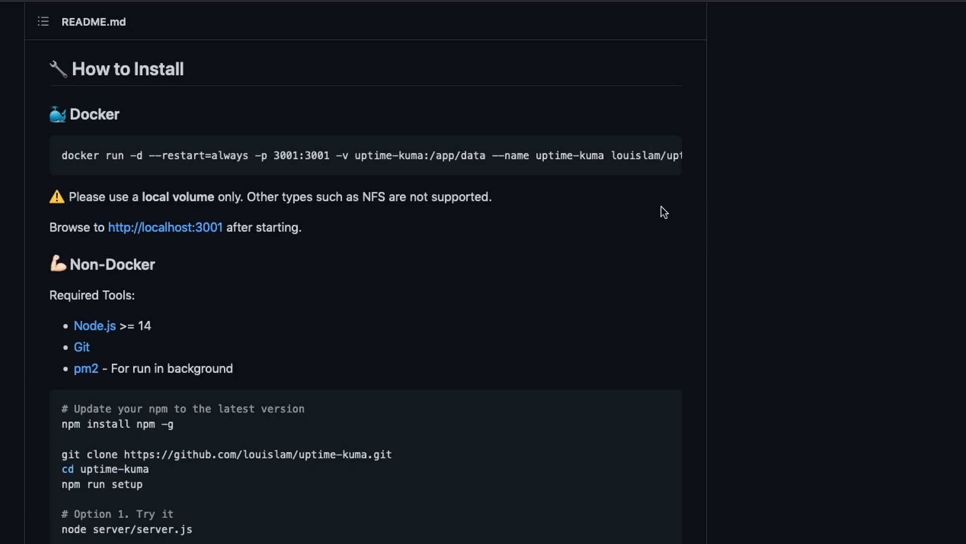
click(664, 155)
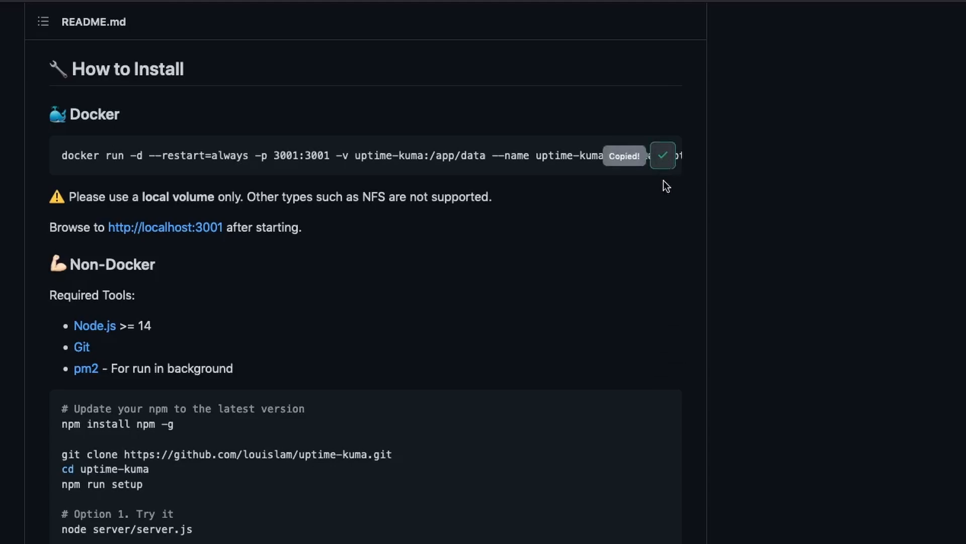
click(526, 9)
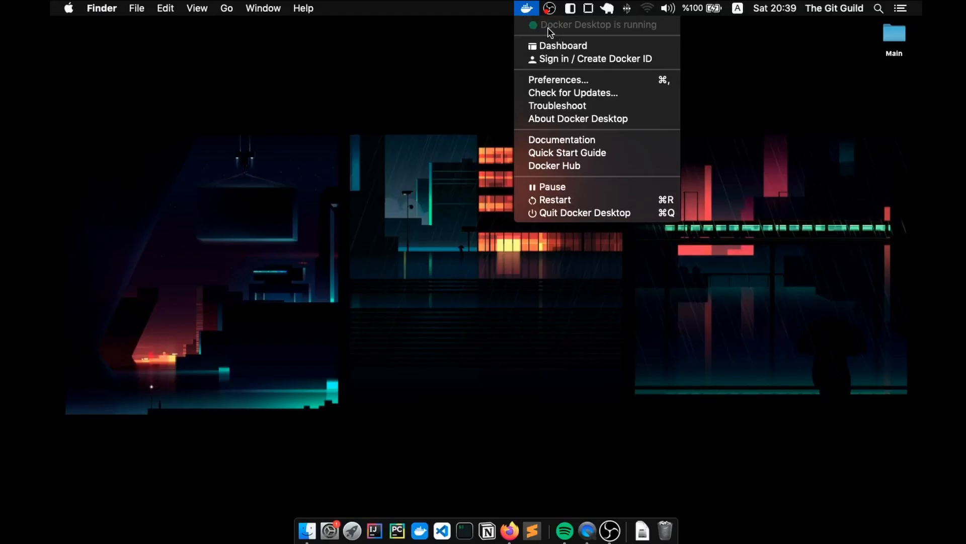
mouse_move(471, 91)
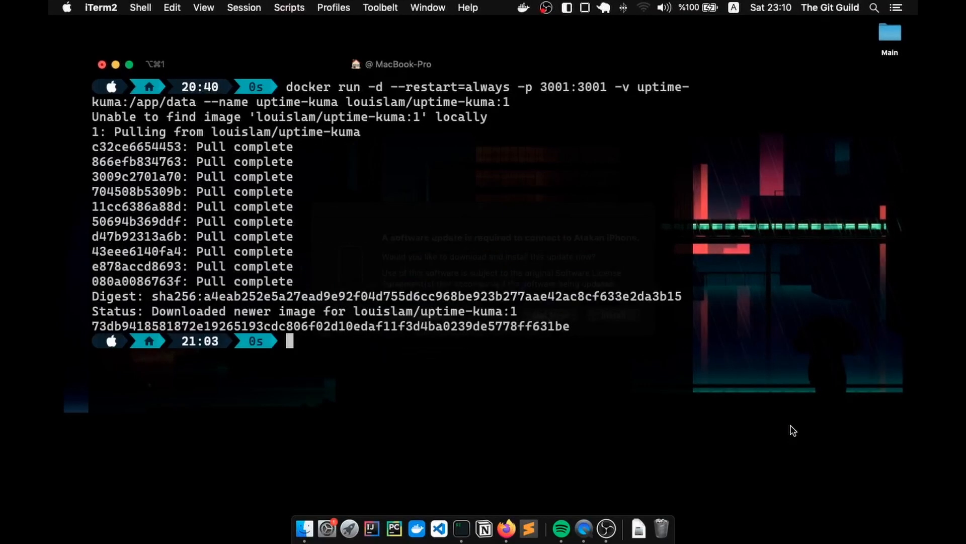
Run the docker command in the terminal to start the Uptime Kuma container on port 3001.
text(docker st)
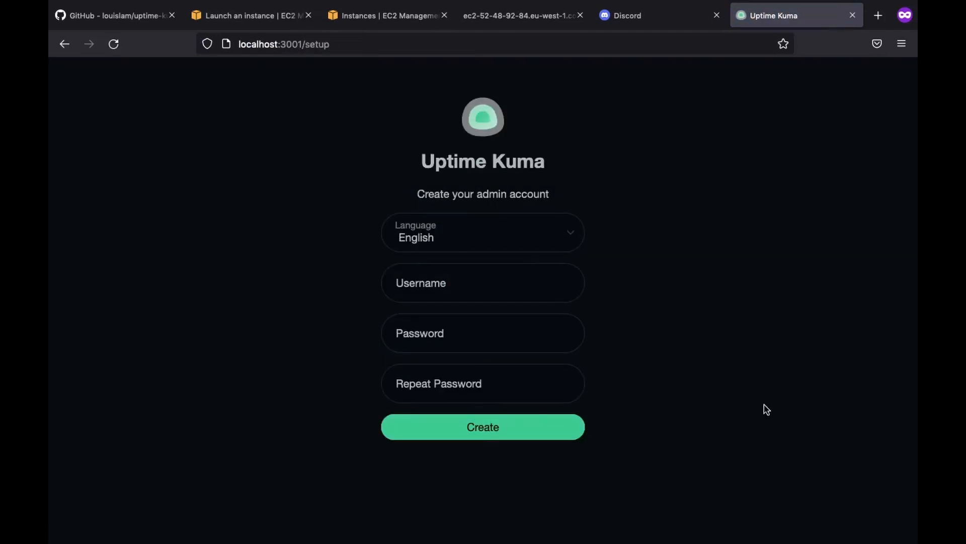
Create the Uptime Kuma admin account with username Demo.
text(Demo)
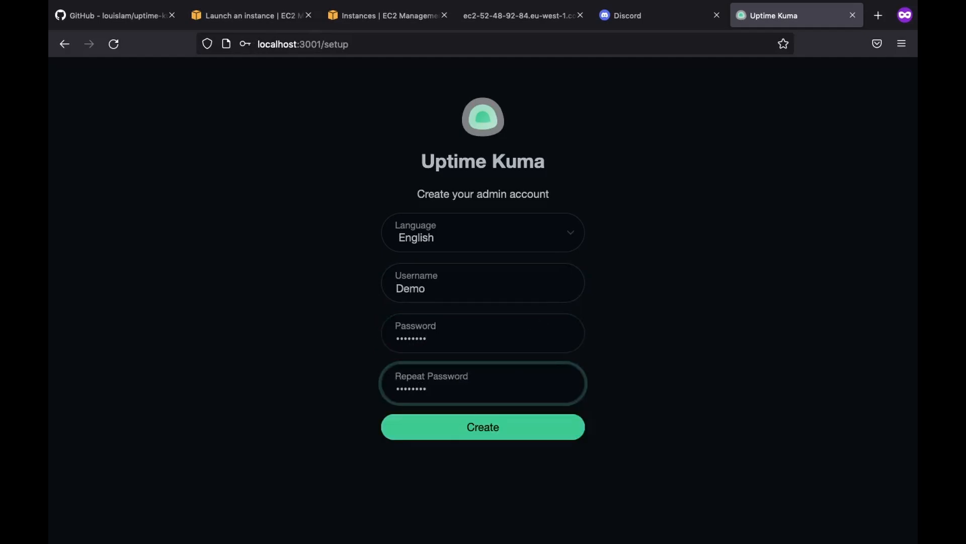
click(483, 427)
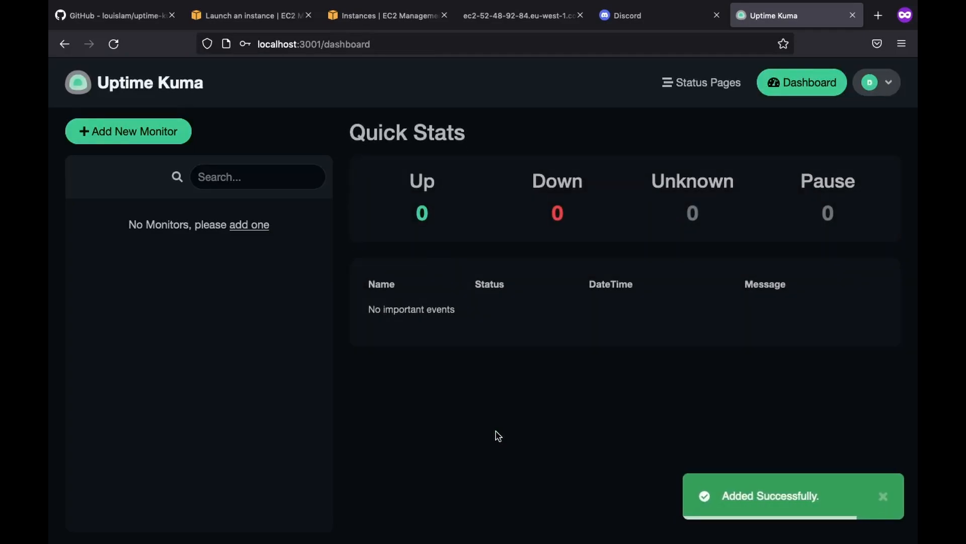
mouse_move(175, 142)
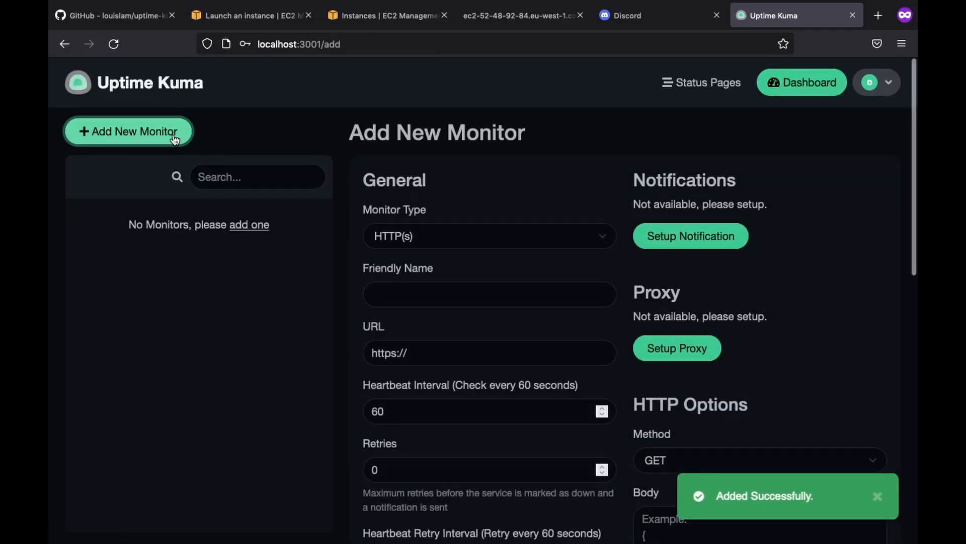
Review the monitor types in the new monitor form and keep HTTP(s).
scroll(down, 3)
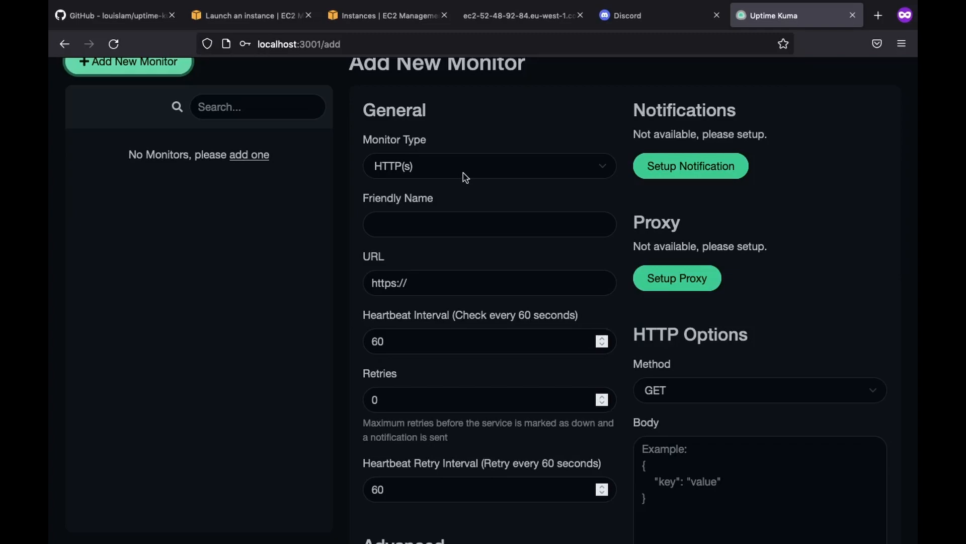
click(490, 166)
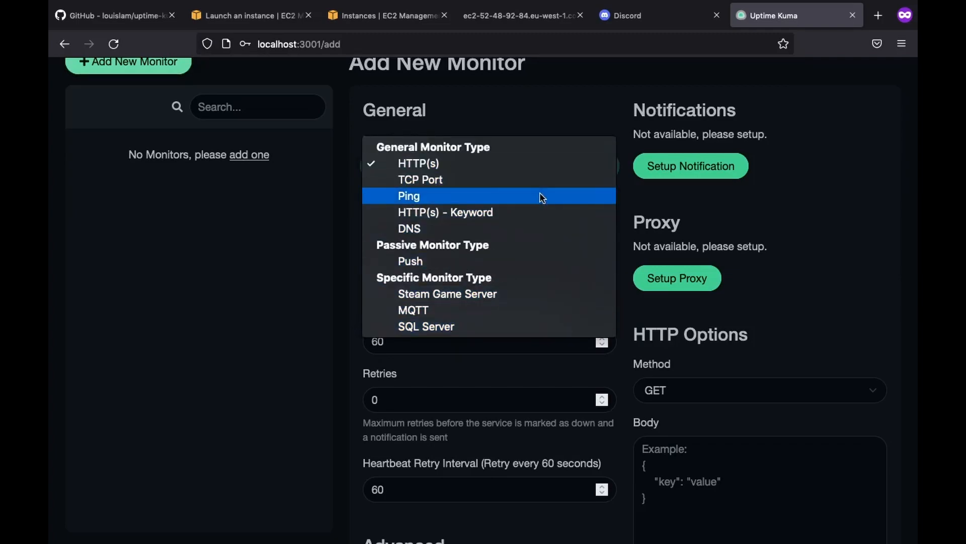
mouse_move(558, 228)
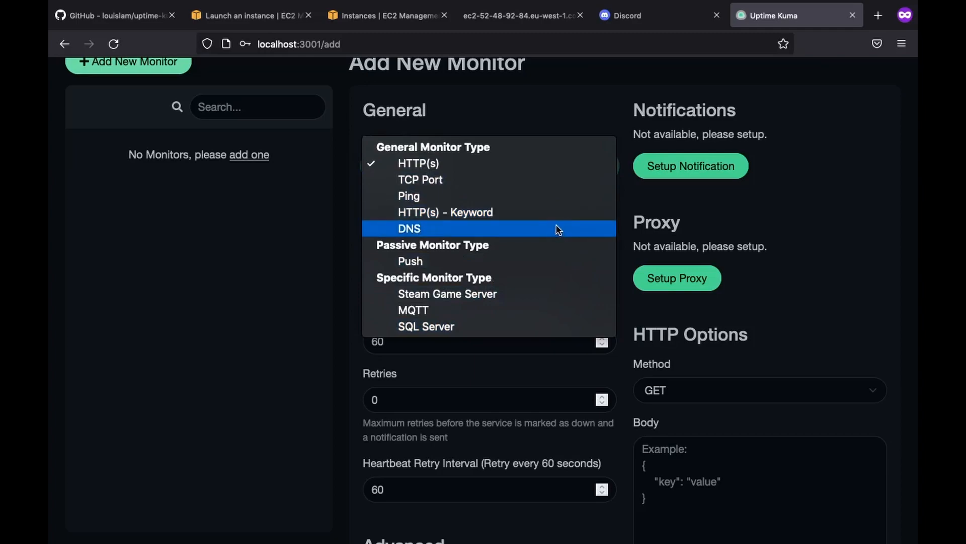
mouse_move(586, 295)
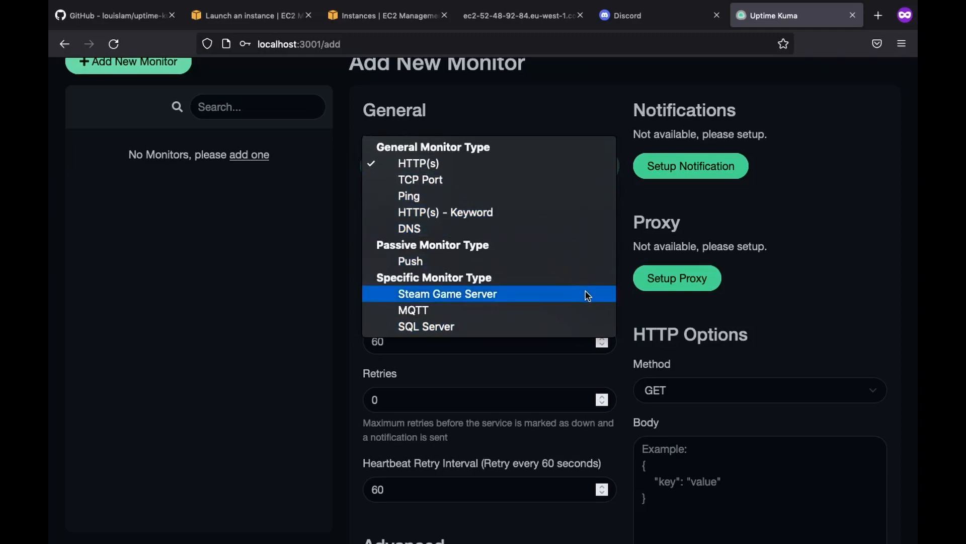
mouse_move(626, 302)
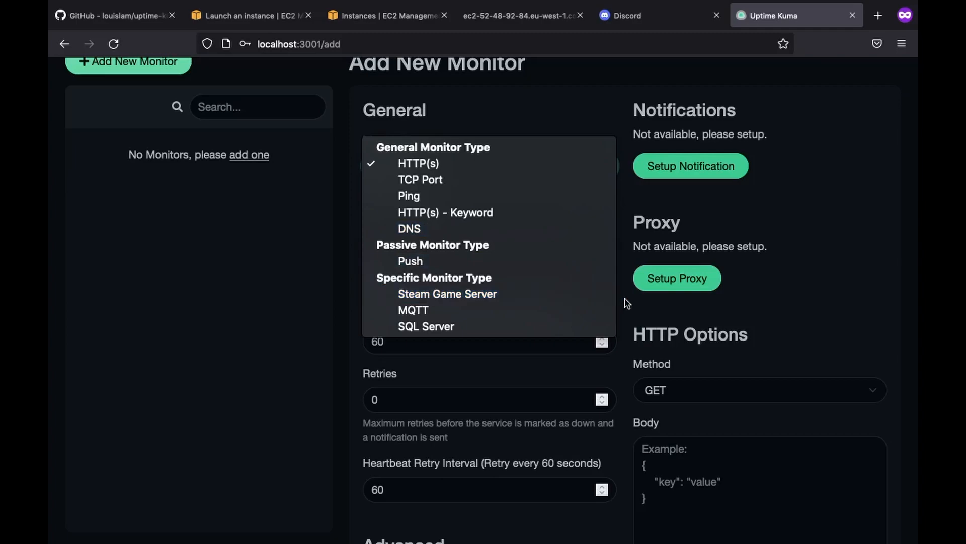
mouse_move(459, 157)
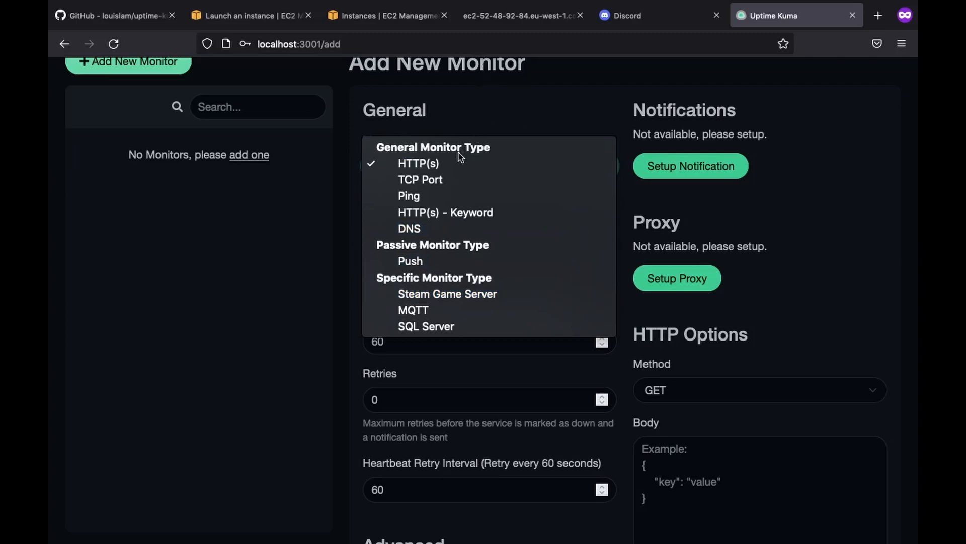
click(419, 163)
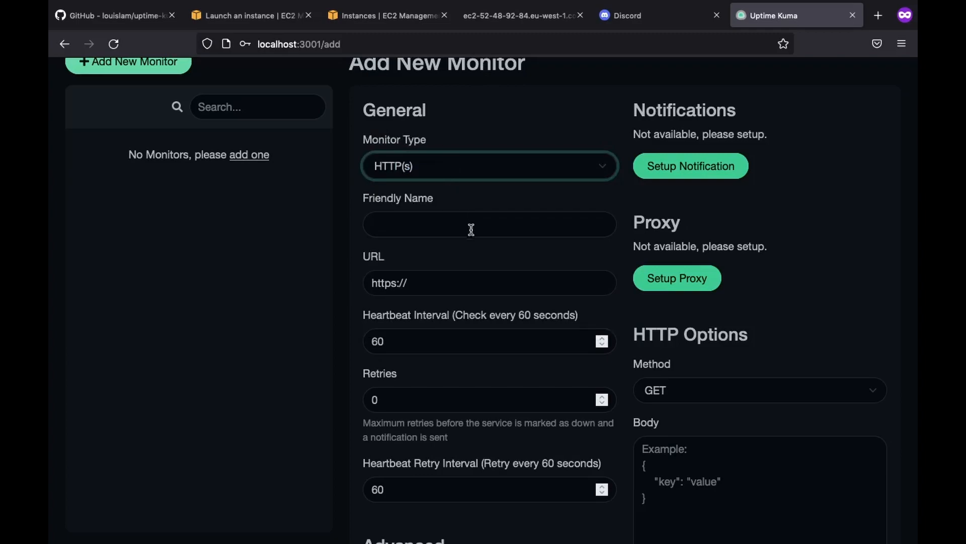
Name the monitor Dummy Application.
click(476, 225)
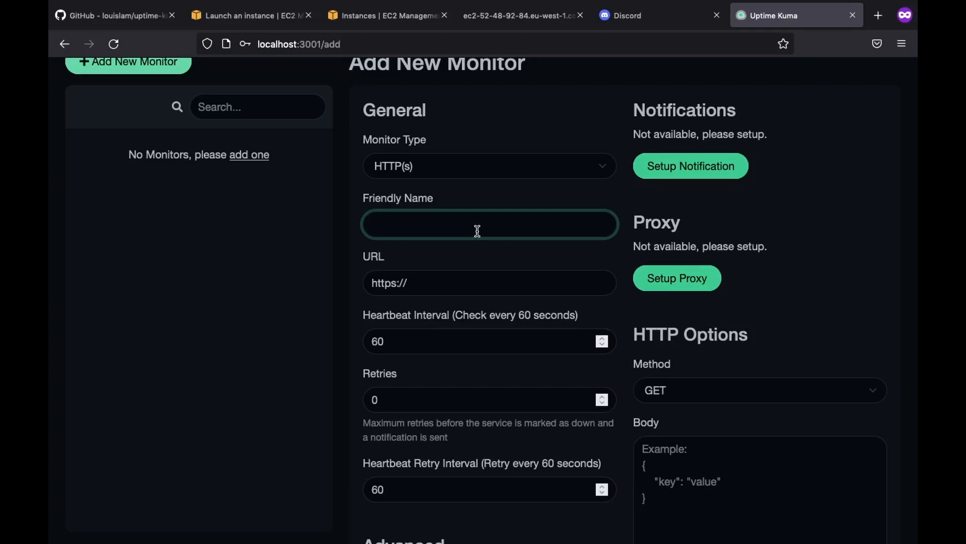
click(478, 225)
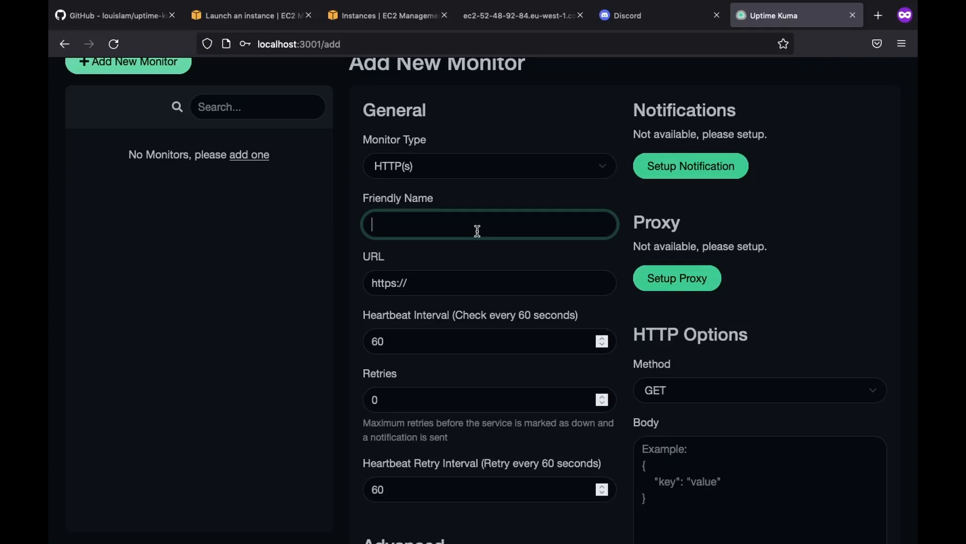
text(Dummy Application)
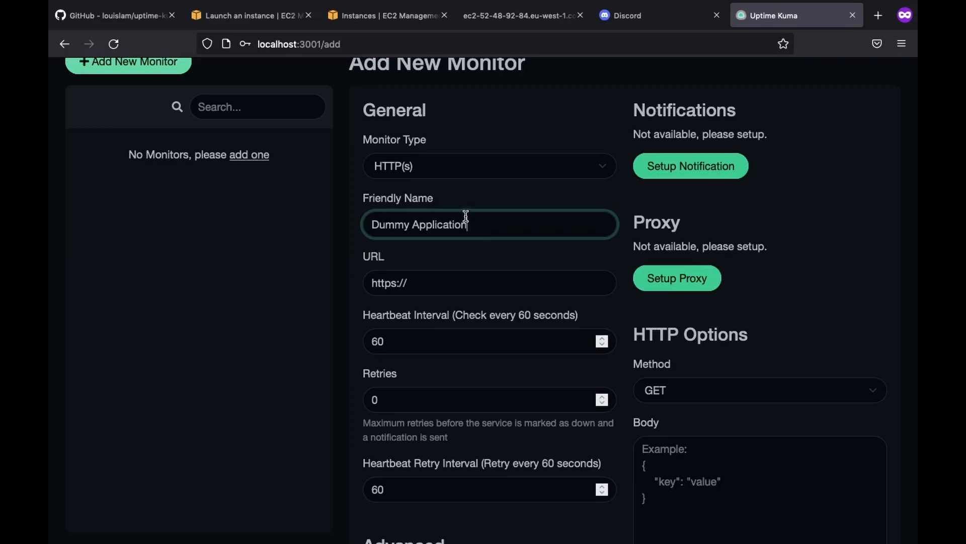
Set the monitor URL to ec2-52-48-92-84.eu-west-1.compute.amazonaws.com from the EC2 instance.
click(521, 15)
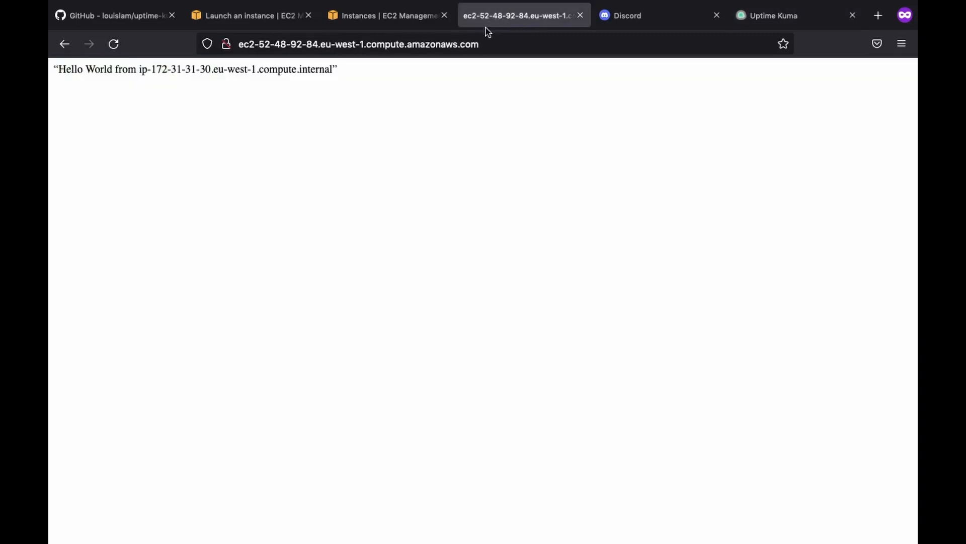
click(360, 44)
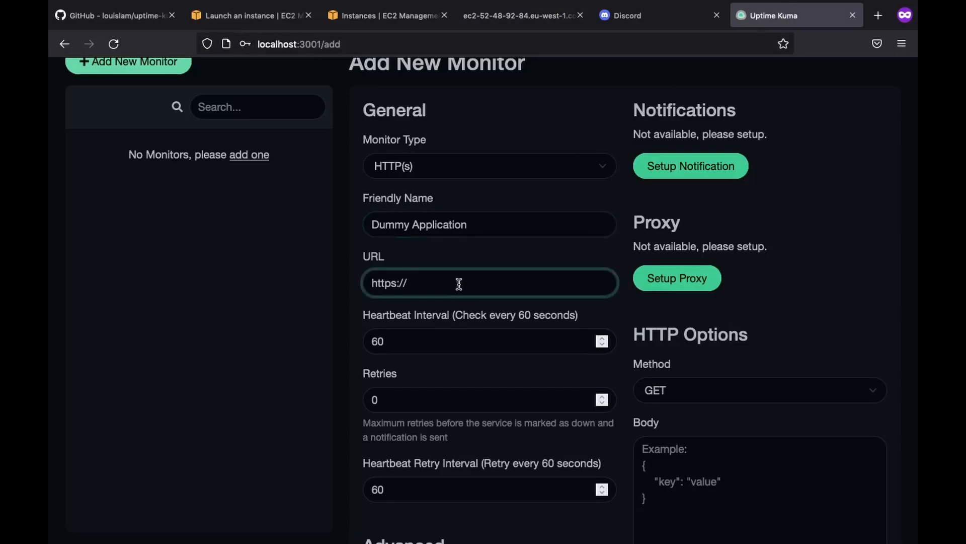
text(ec2-52-48-92-84.eu-west-1.compute.amazonaws.com)
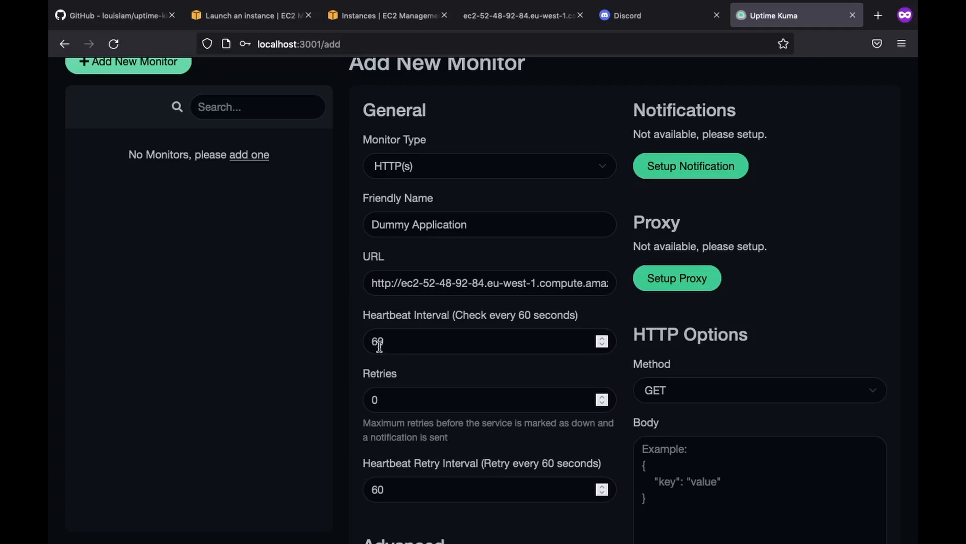
Set the heartbeat interval to 30 seconds and raise retries to 3.
text(30)
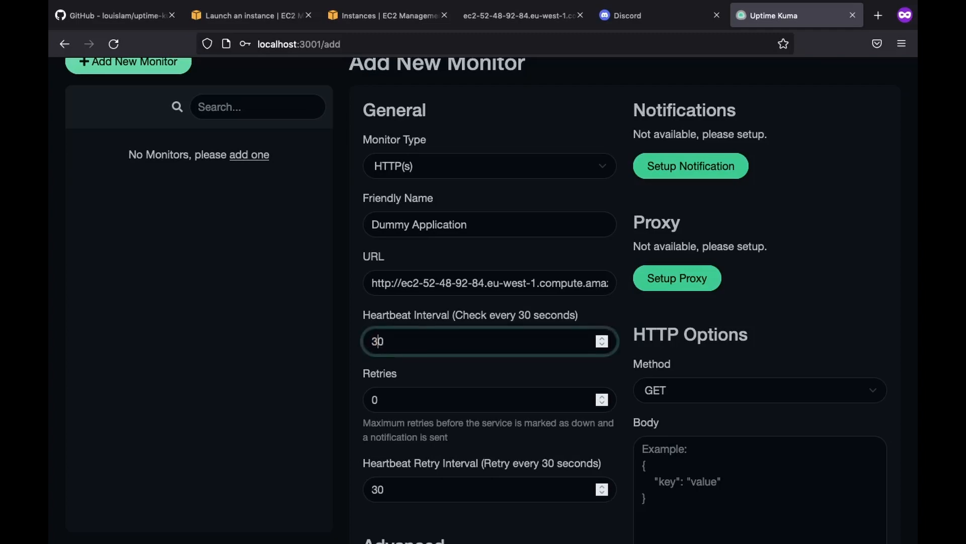
scroll(down, 3)
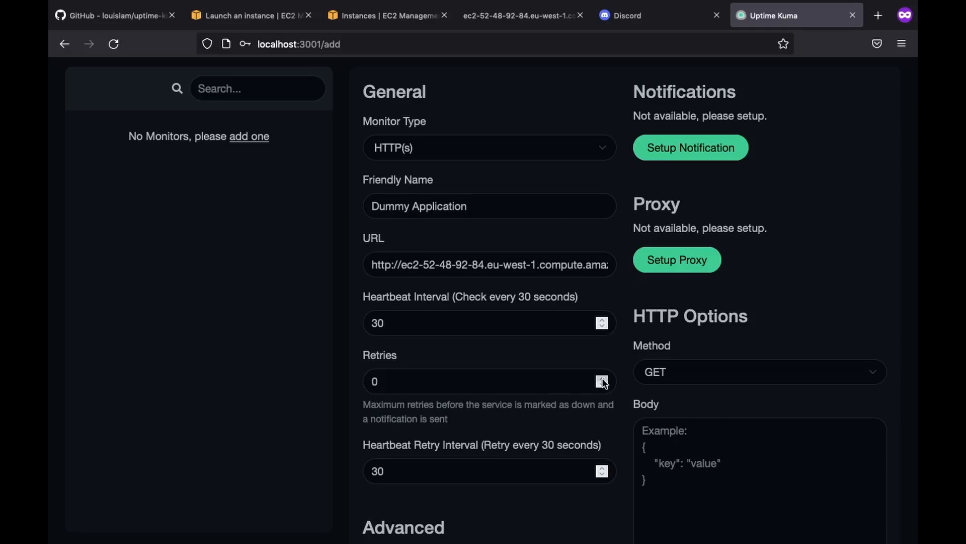
click(601, 378)
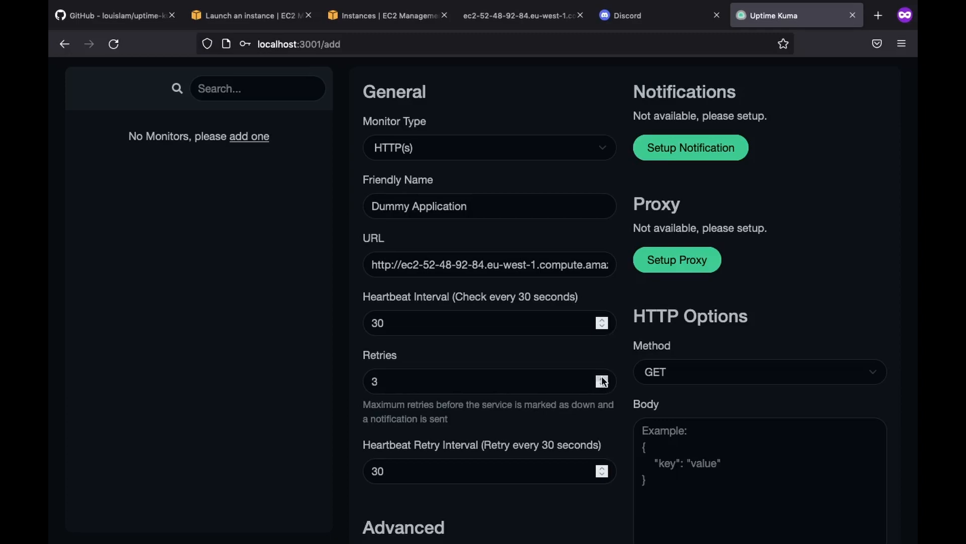
mouse_move(620, 370)
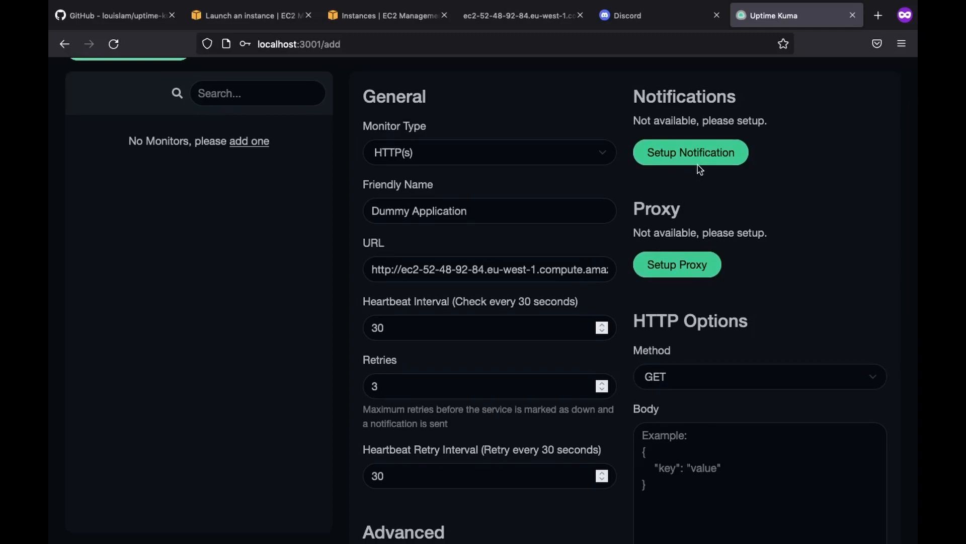
mouse_move(698, 163)
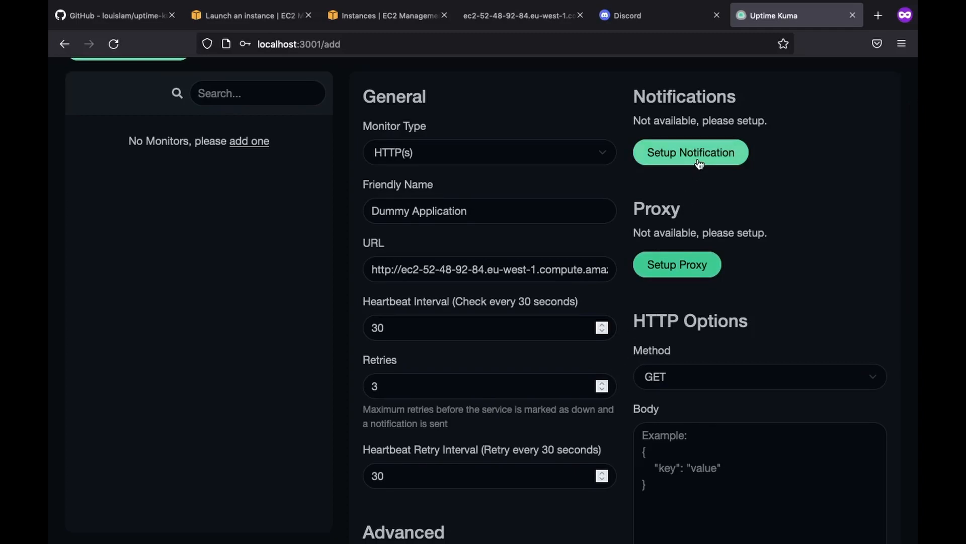
Set up a new notification with Discord as the service.
click(690, 153)
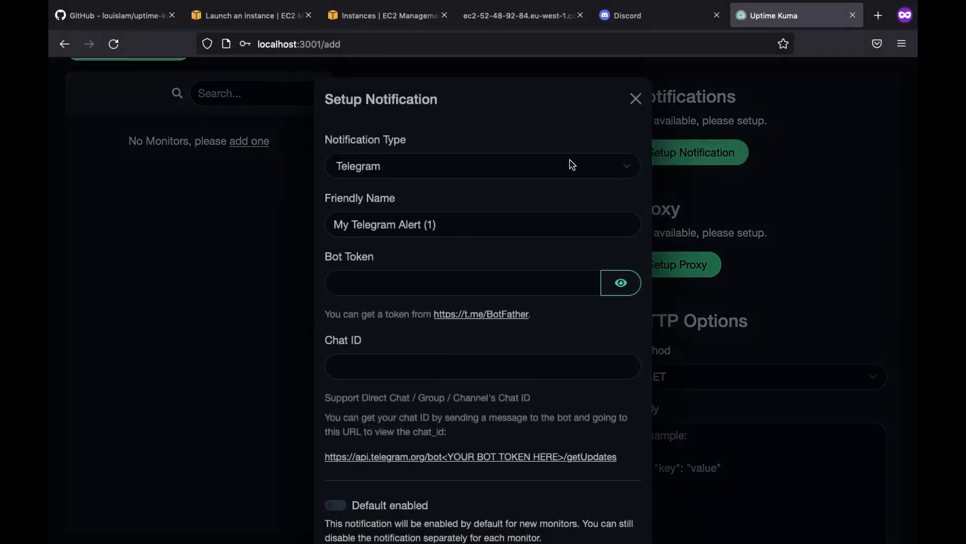
click(482, 166)
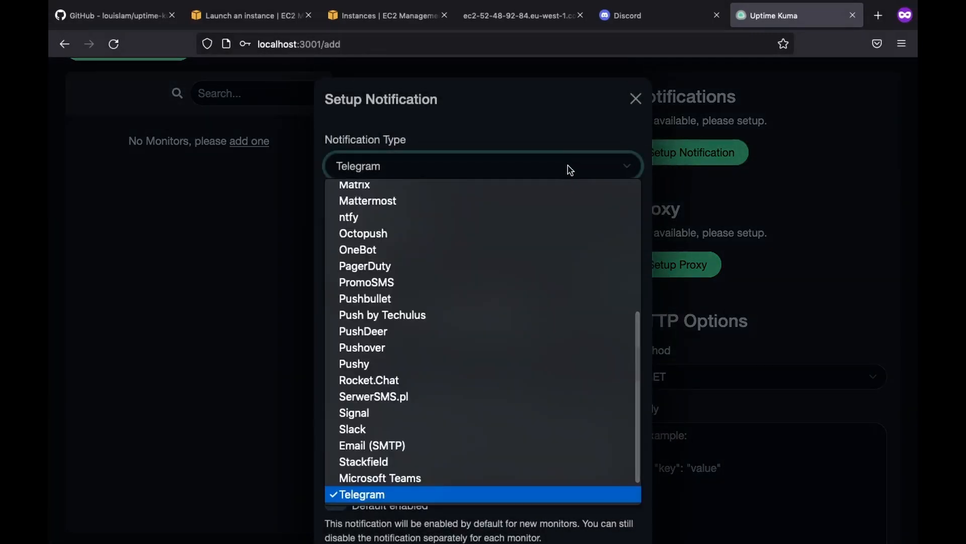
scroll(up, 3)
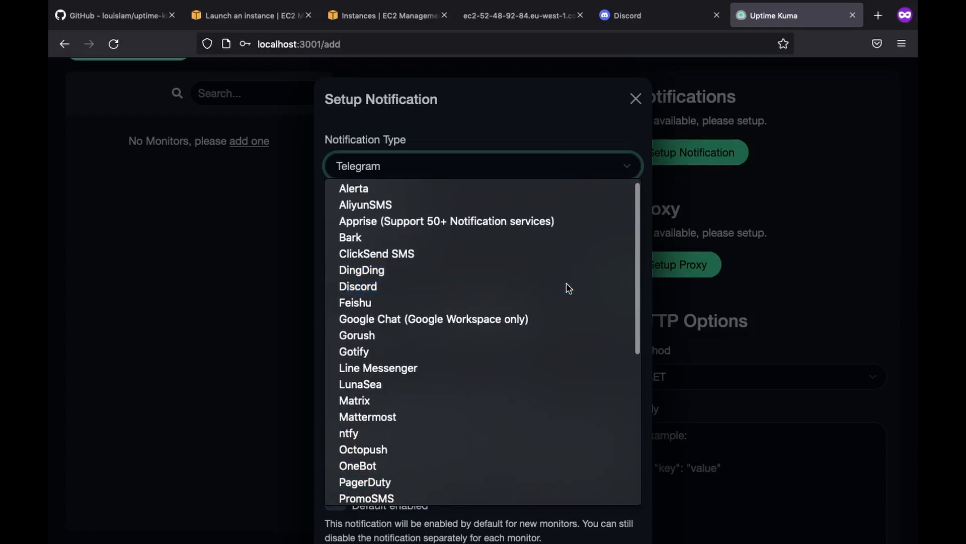
click(357, 286)
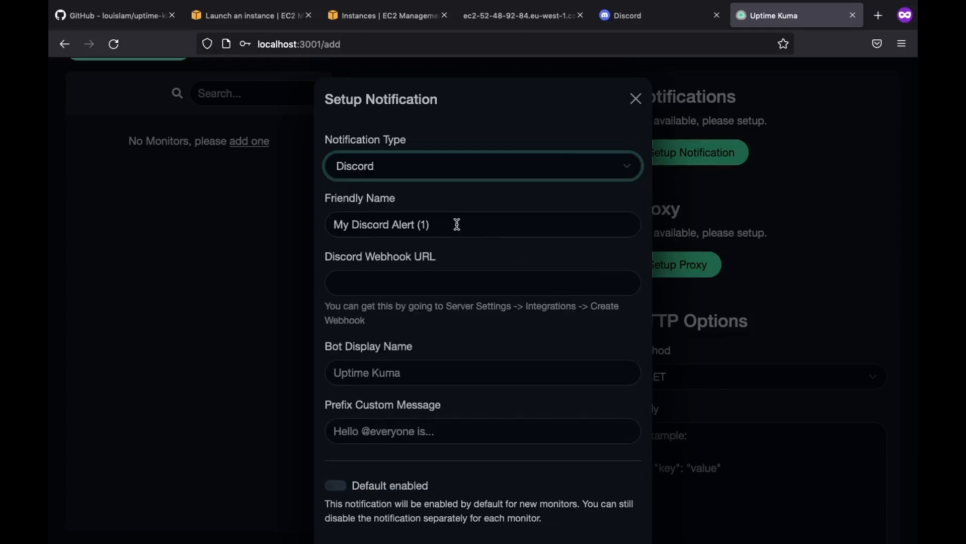
Name it Discord Notification and go to Discord for the webhook URL.
triple_click(380, 224)
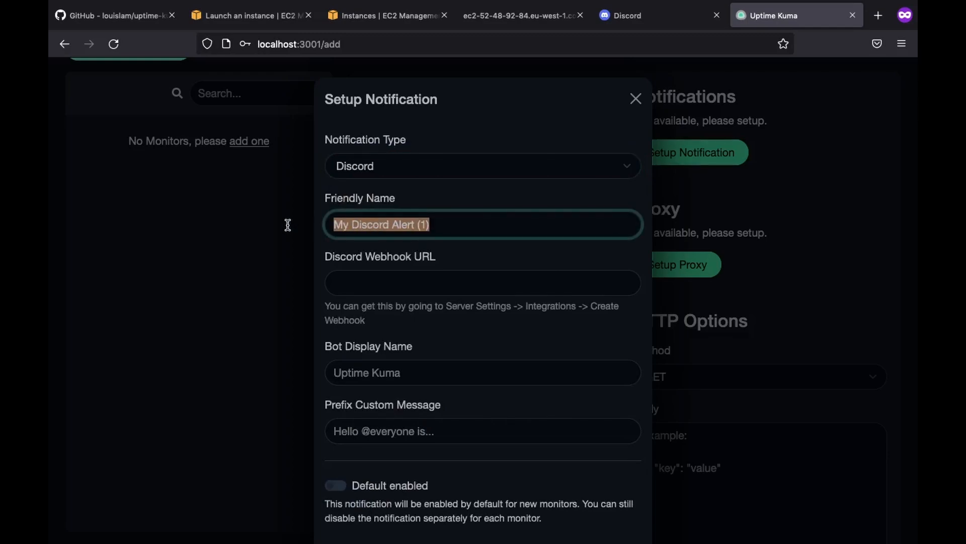
text(Discord Not)
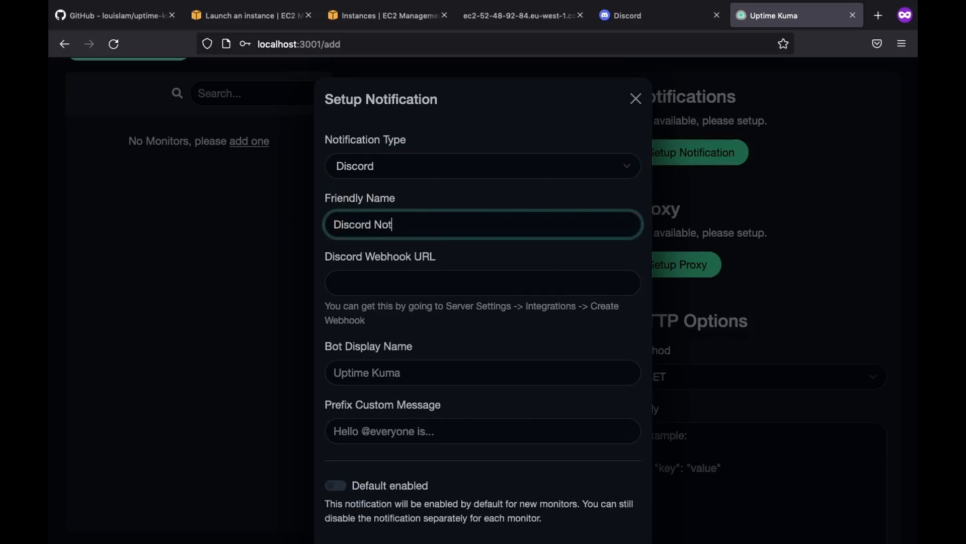
text(ification)
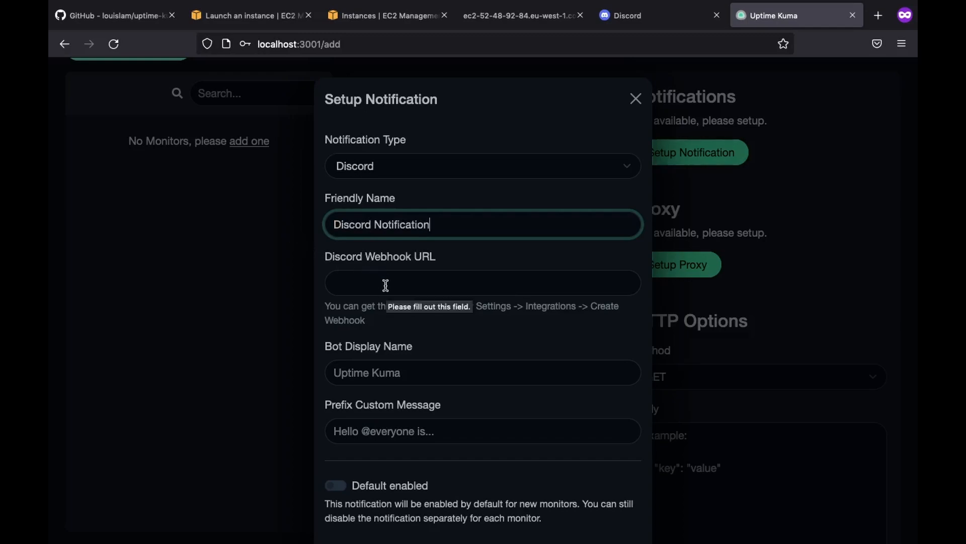
click(484, 282)
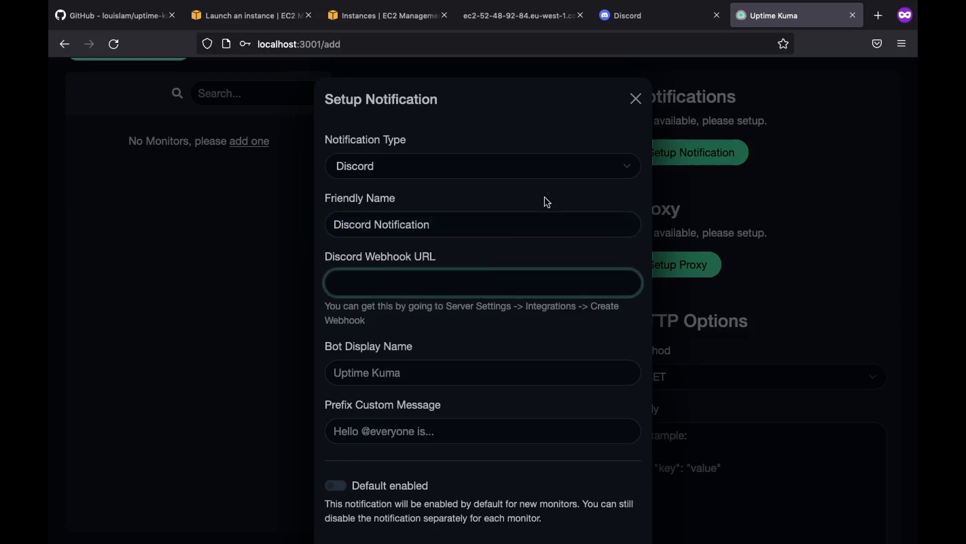
click(625, 15)
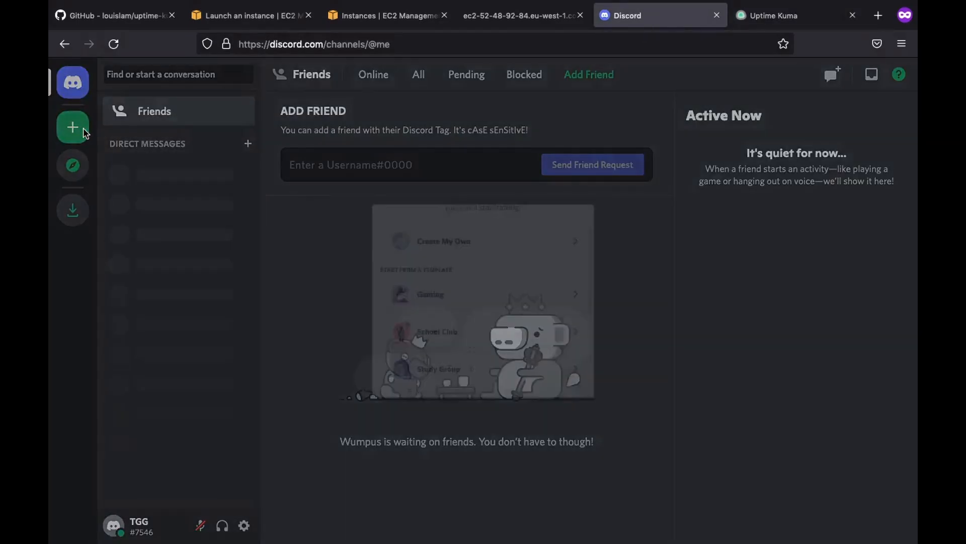
Create a new Discord server with its default name.
click(73, 127)
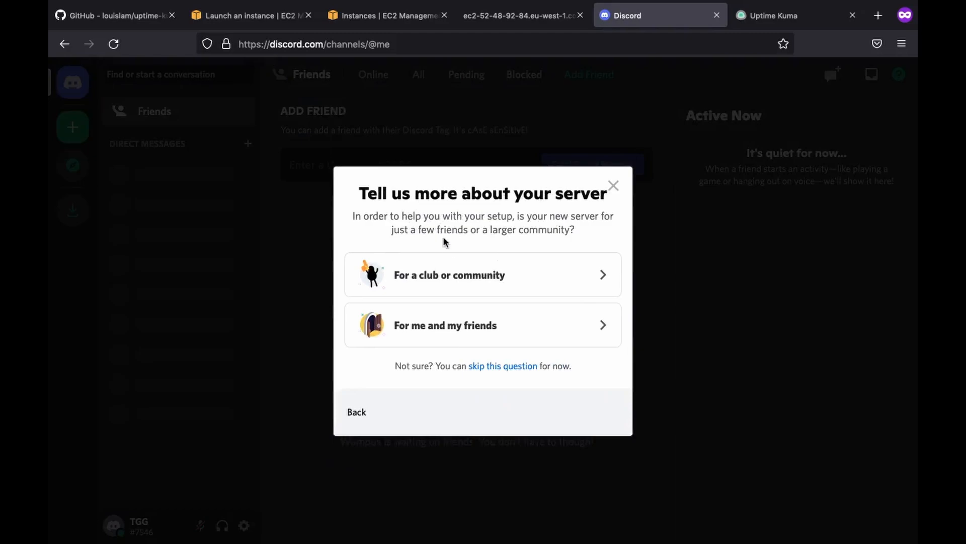
click(482, 325)
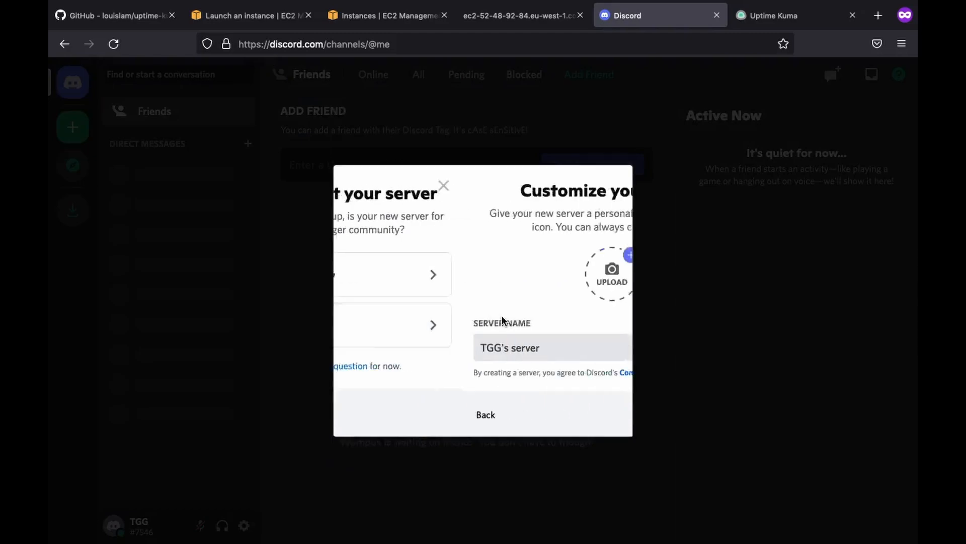
click(589, 415)
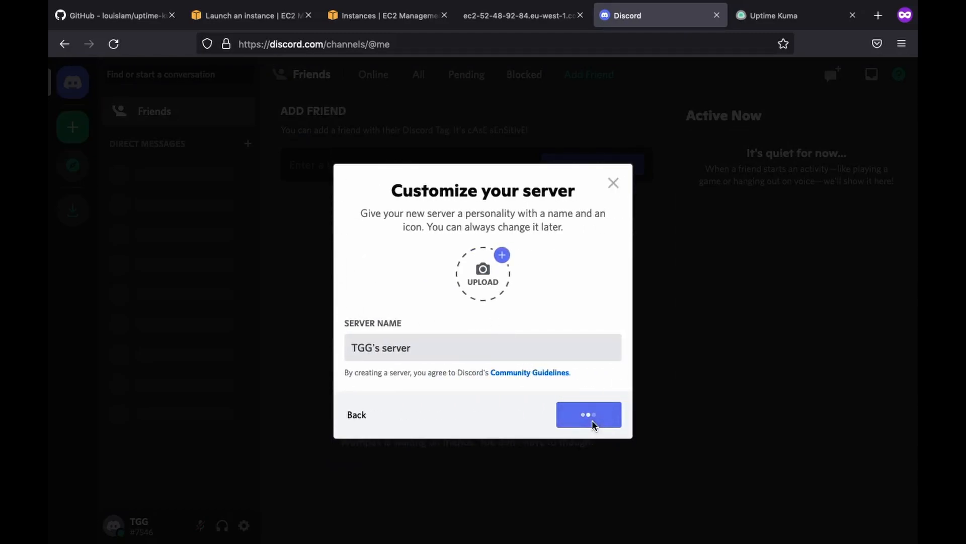
Copy the Spidey Bot webhook URL from the server's Integrations settings.
click(589, 415)
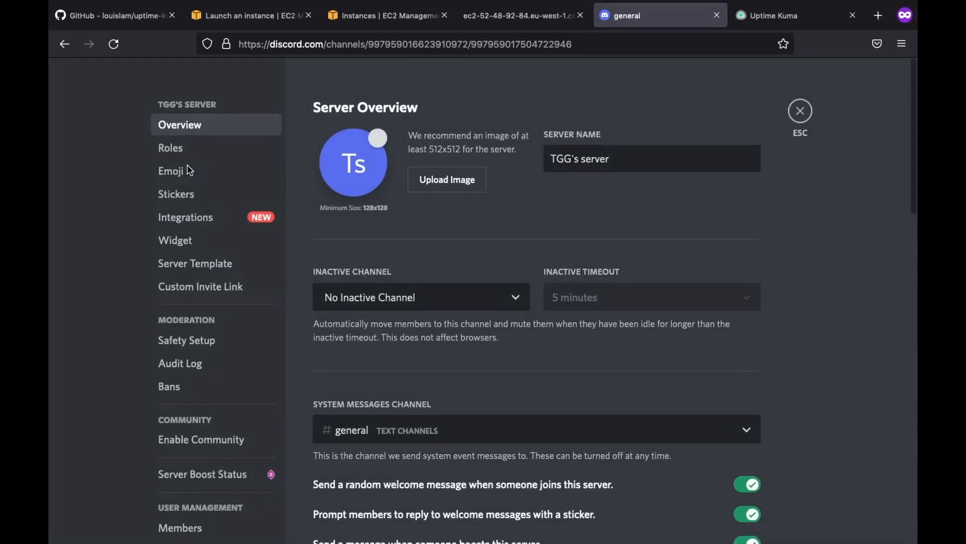
click(186, 217)
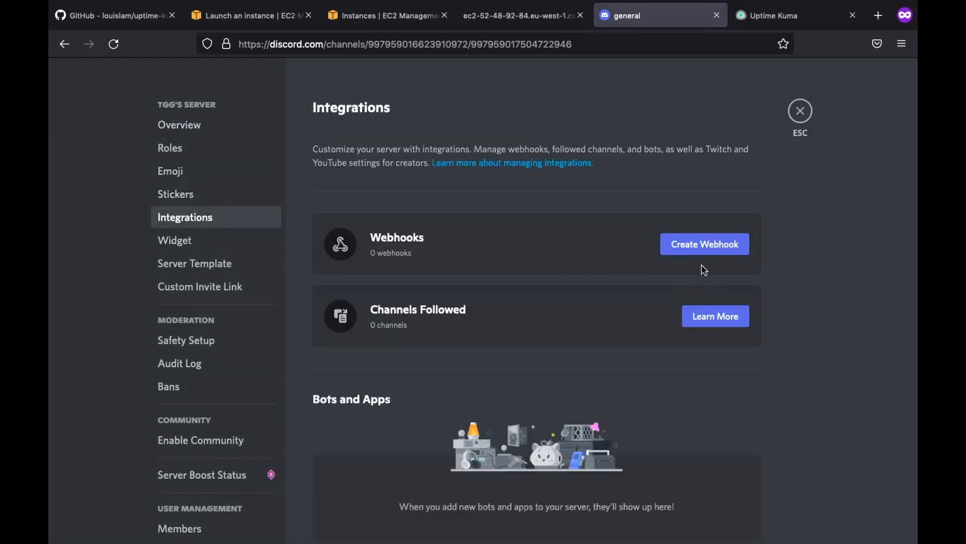
click(705, 244)
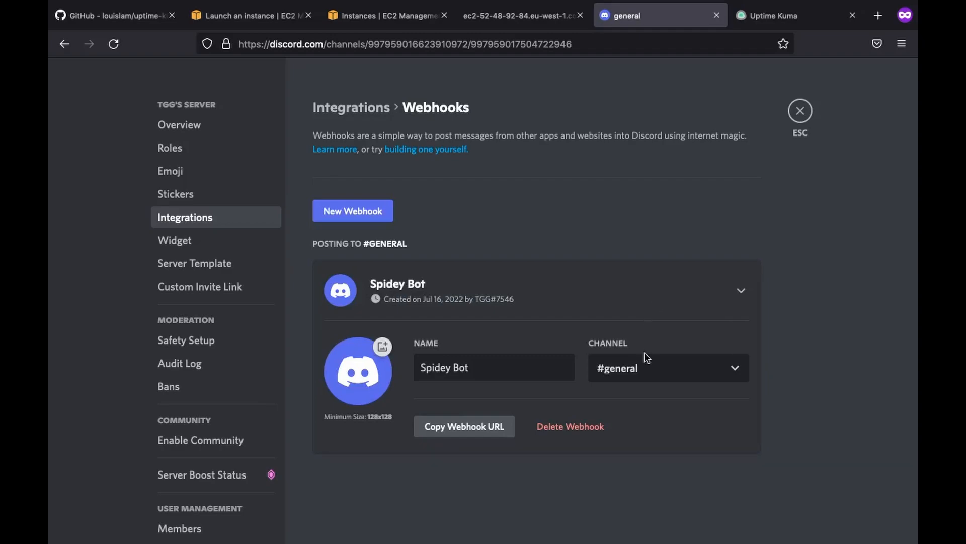
mouse_move(546, 202)
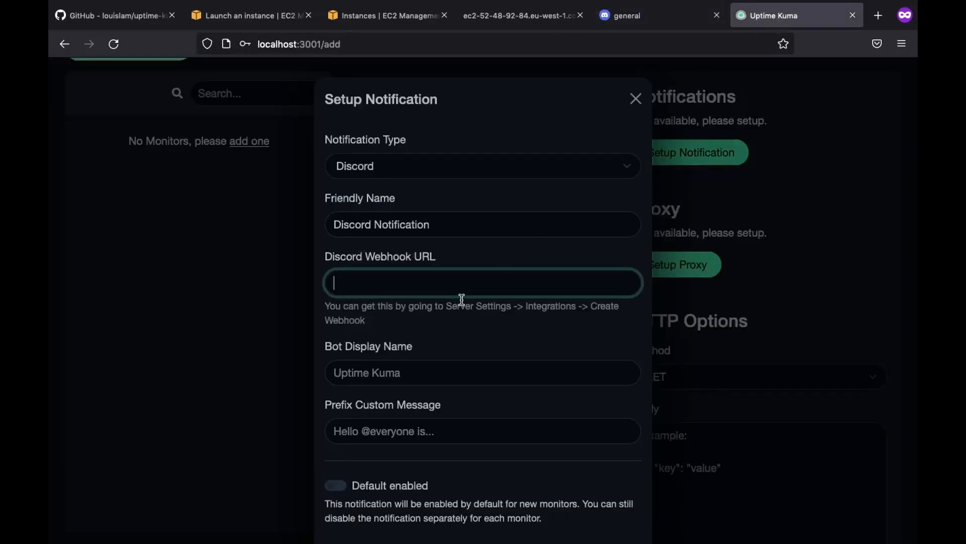
Set bot name Health Bot and message 'The website is down, go check it out!'.
text(Health)
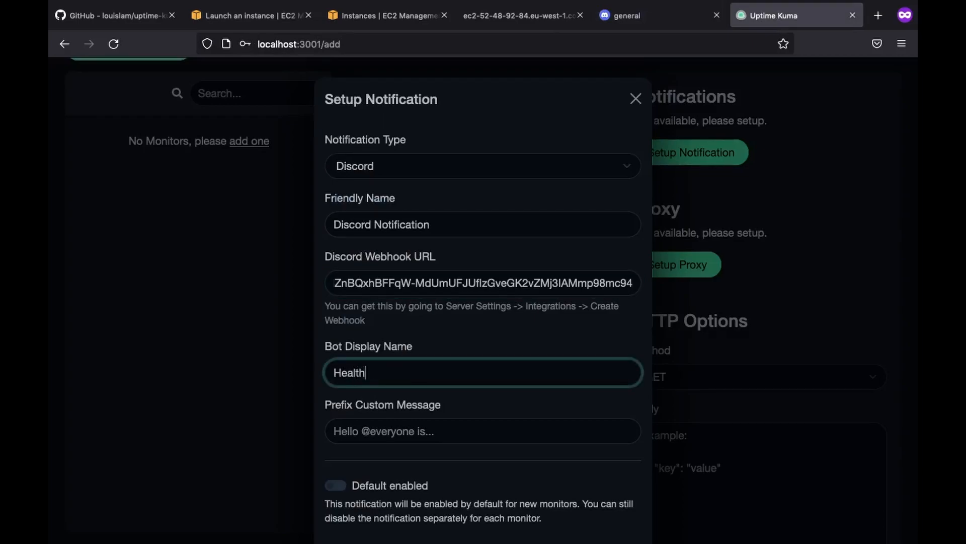
text(Bo)
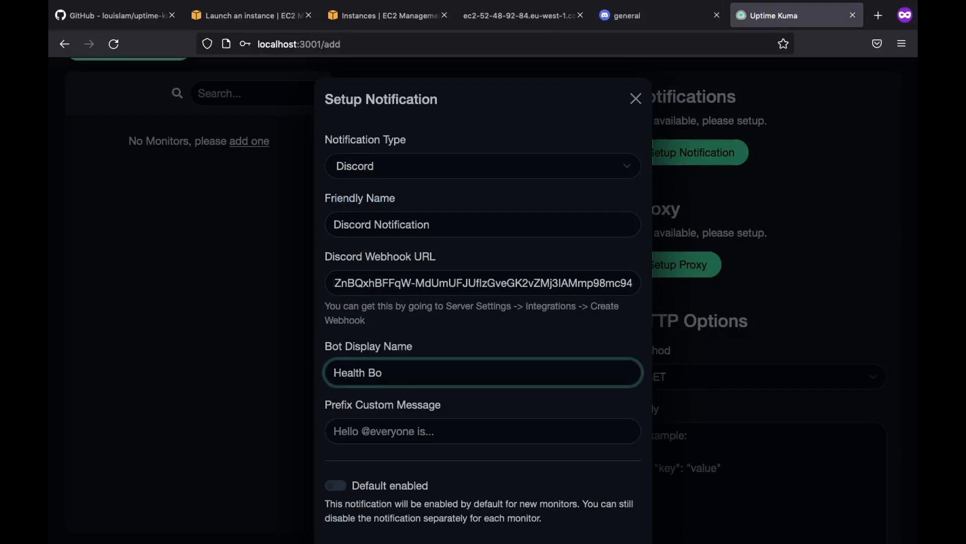
text(The website)
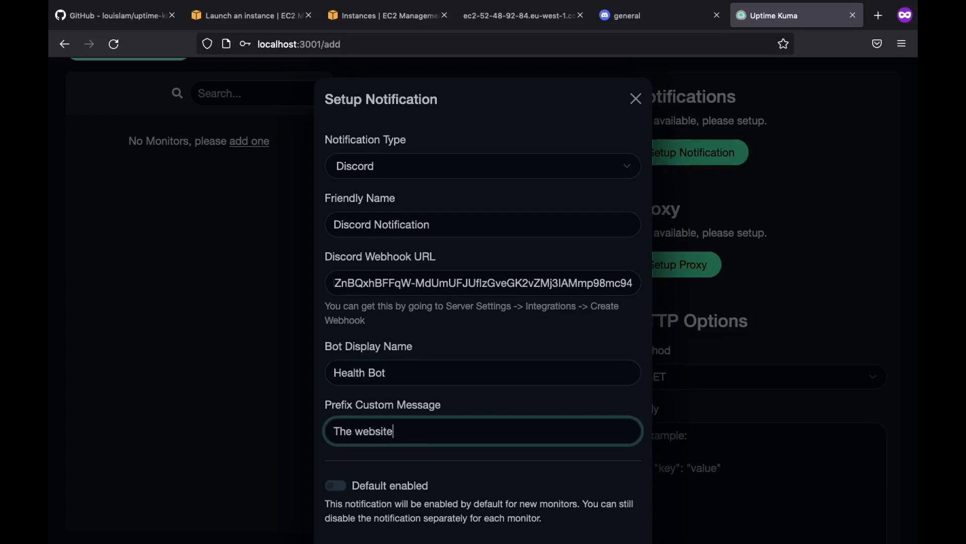
text(is down, go check it out!)
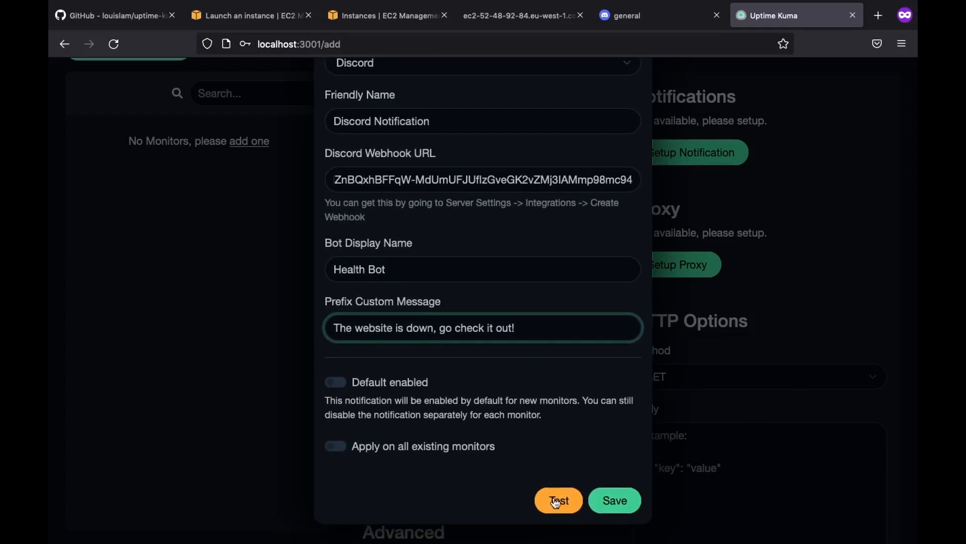
Send a test alert to Discord and save the notification.
click(559, 500)
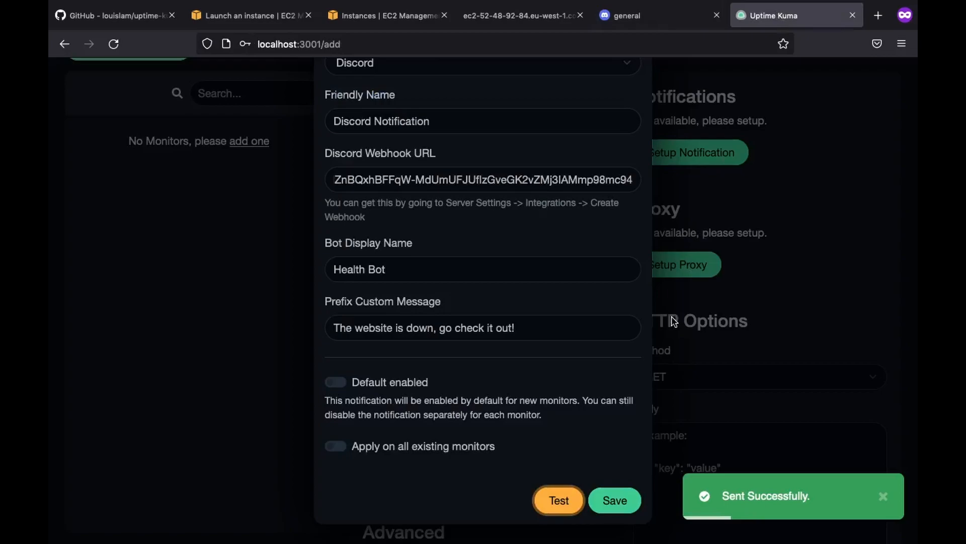
click(614, 500)
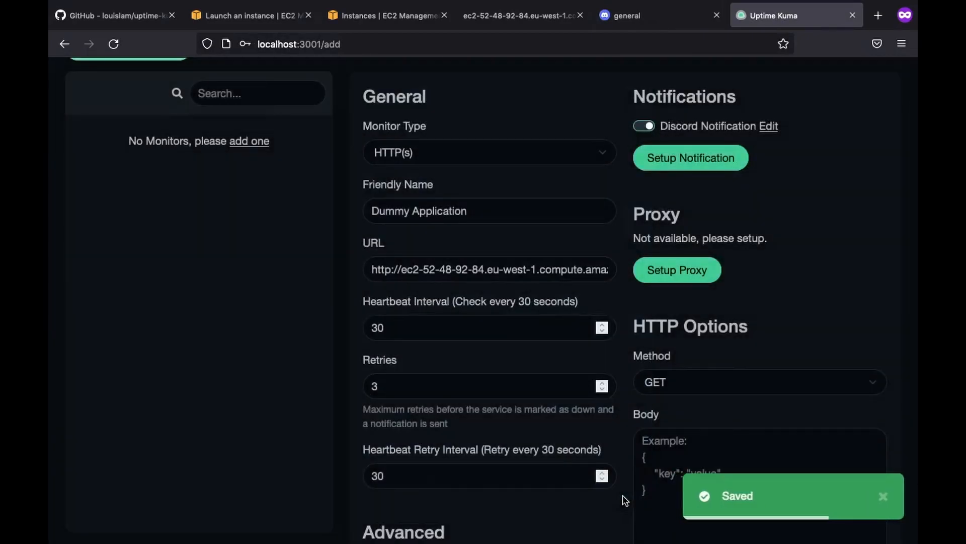
Save the Dummy Application HTTP monitor, which reports Up with 200 OK and 100% uptime.
scroll(down, 3)
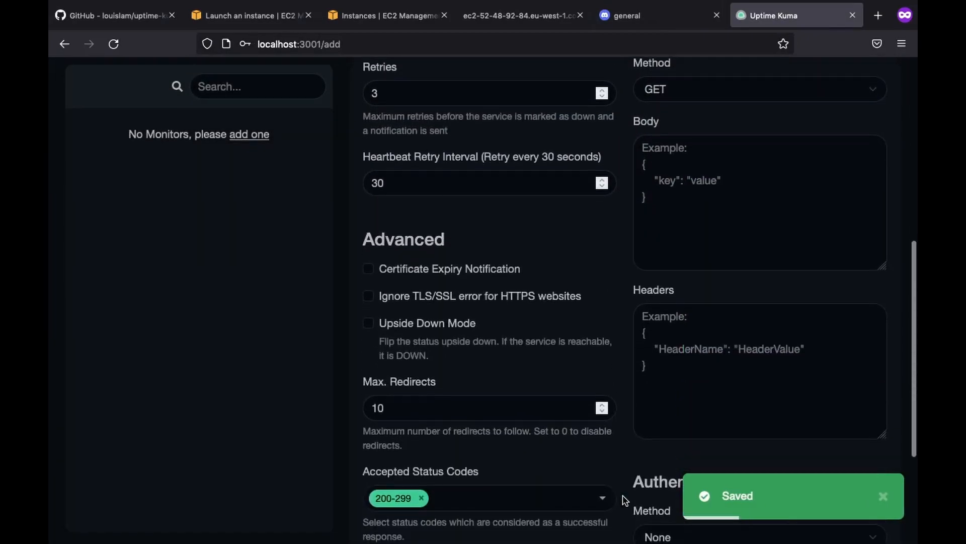
scroll(down, 3)
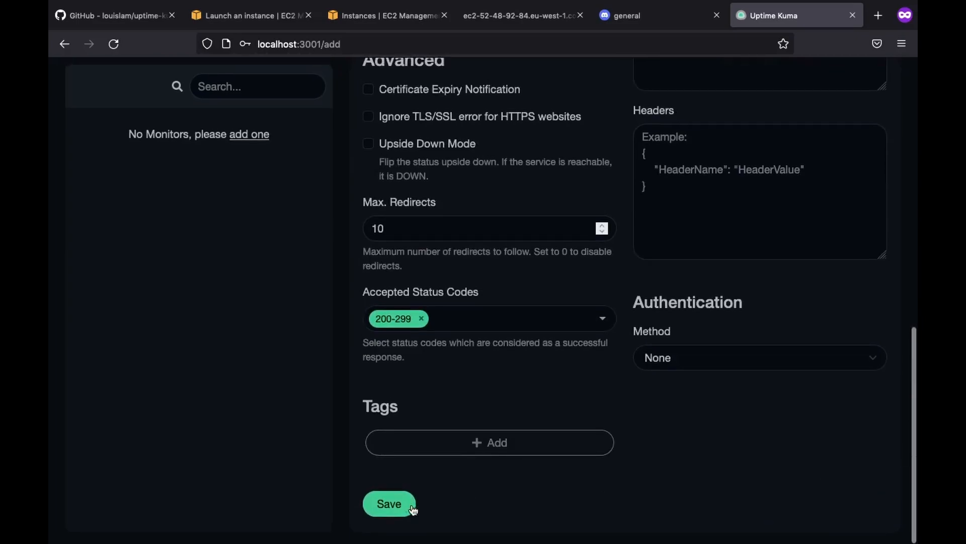
click(389, 503)
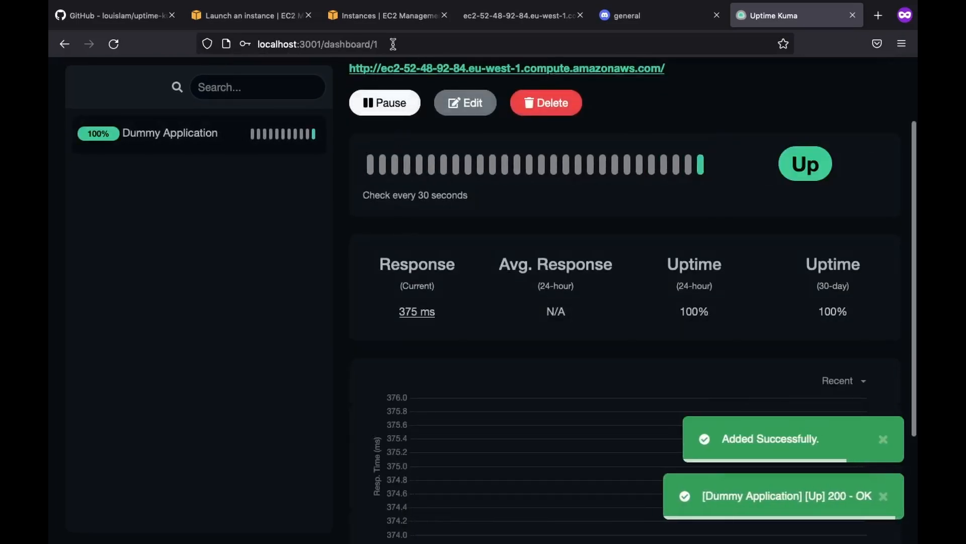
scroll(up, 3)
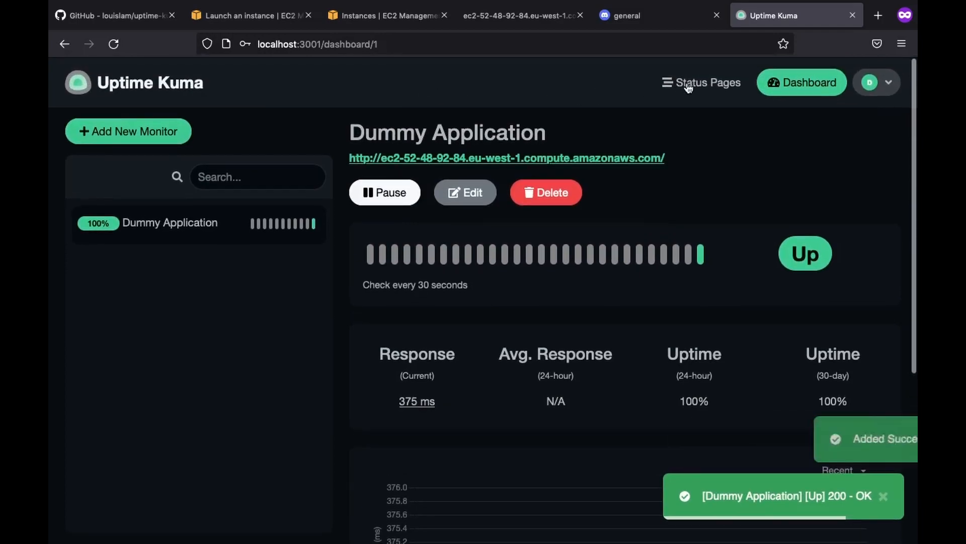
Create a new status page named 'Dummy Status' with slug 'dummy'.
click(701, 83)
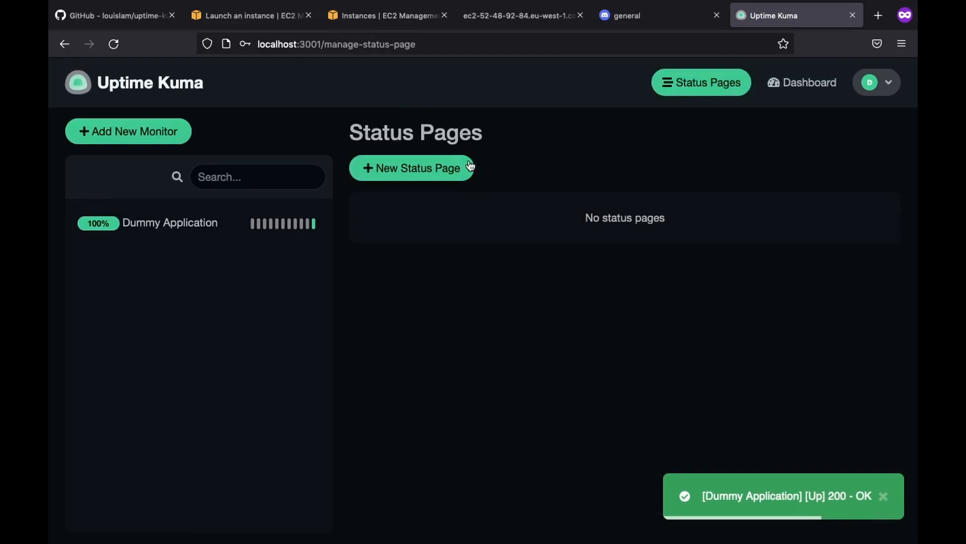
click(413, 168)
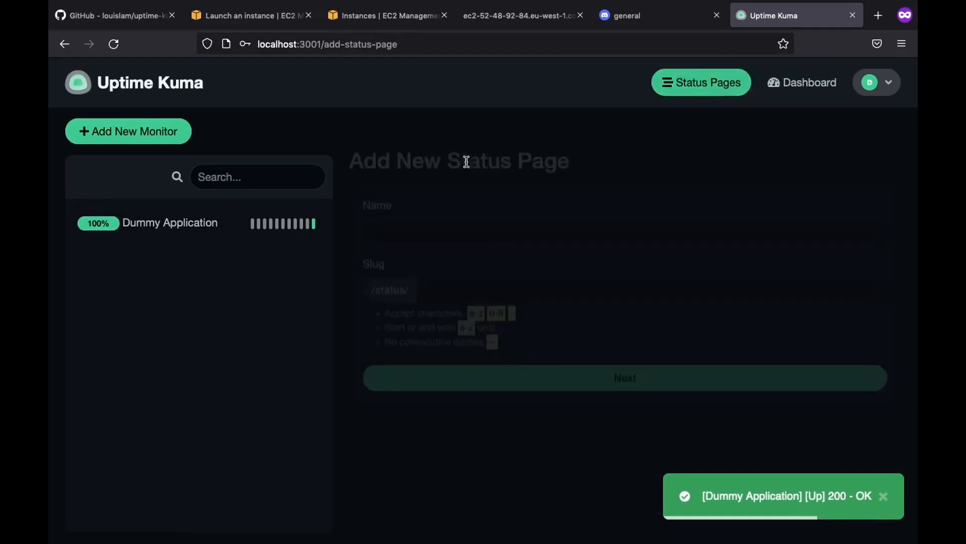
text(D)
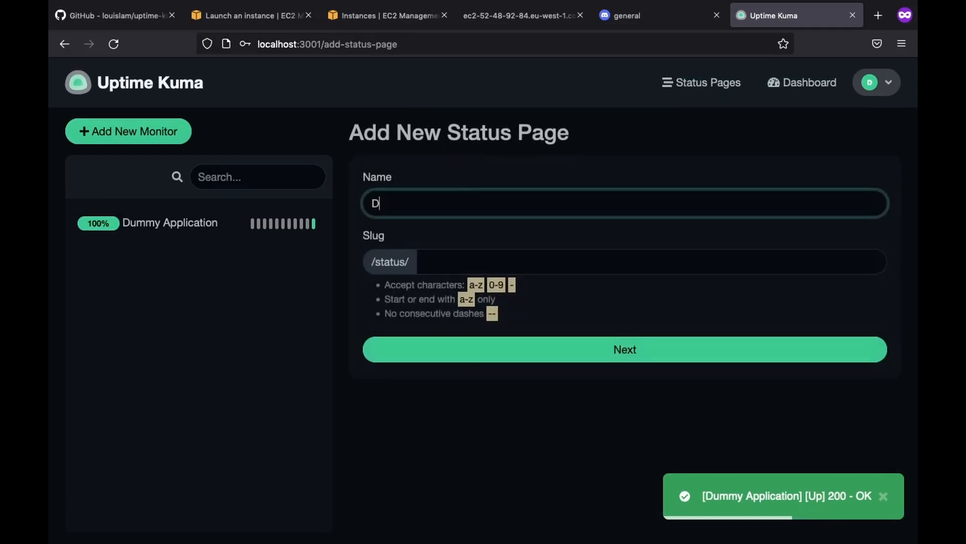
text(ummy Status)
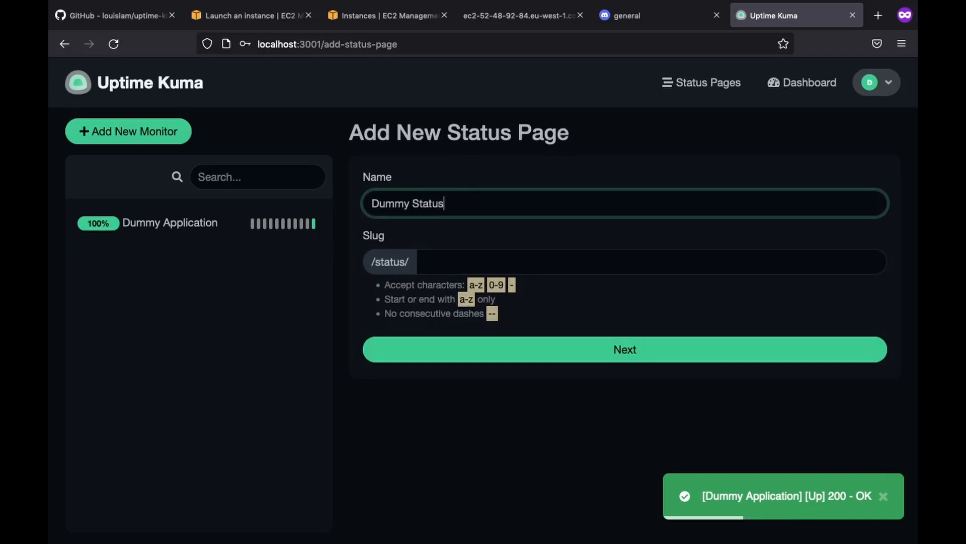
text(dummy)
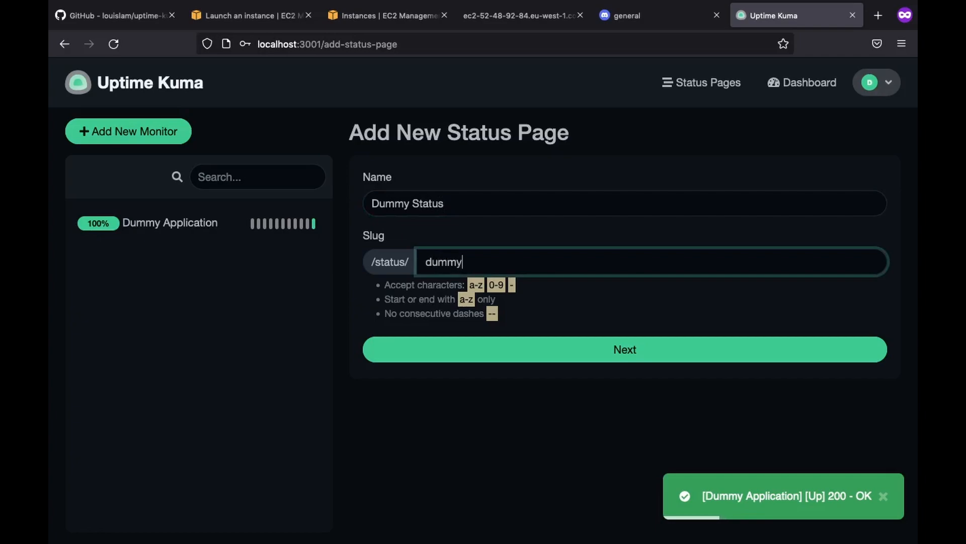
click(624, 351)
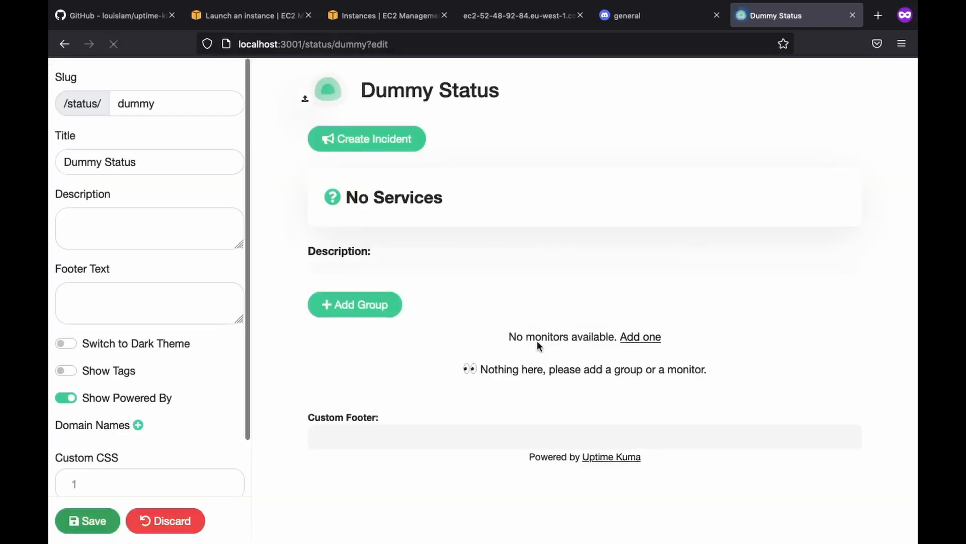
Add the Dummy Application monitor to the page's services and publish it.
click(640, 336)
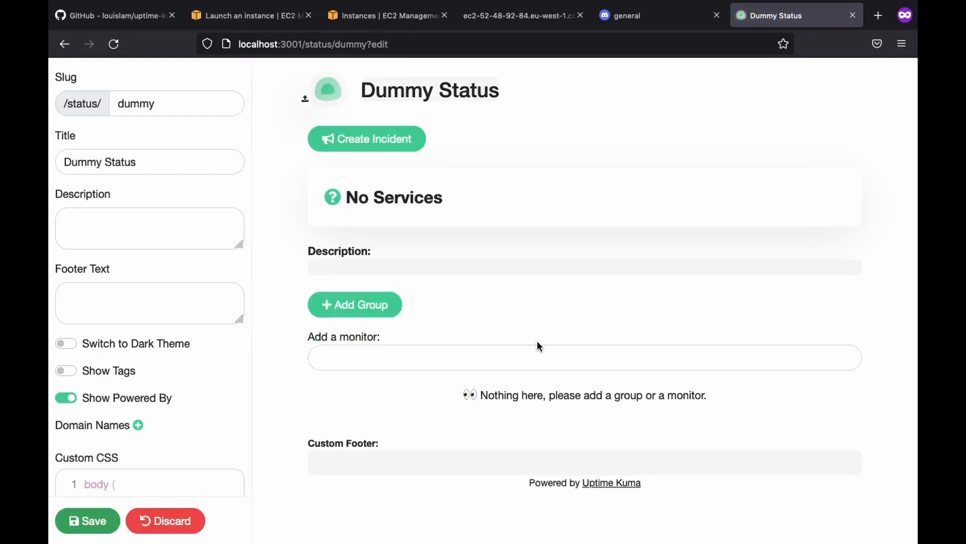
click(355, 304)
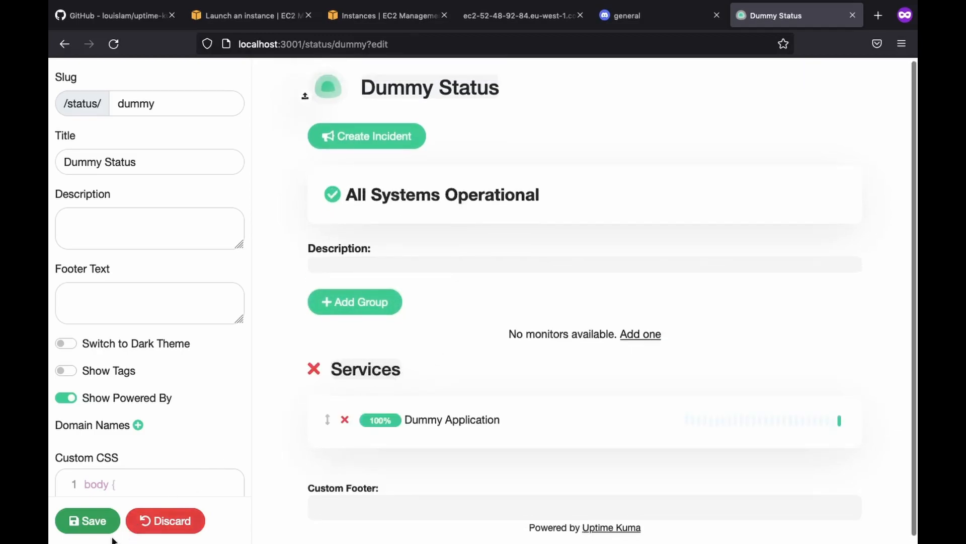
click(86, 520)
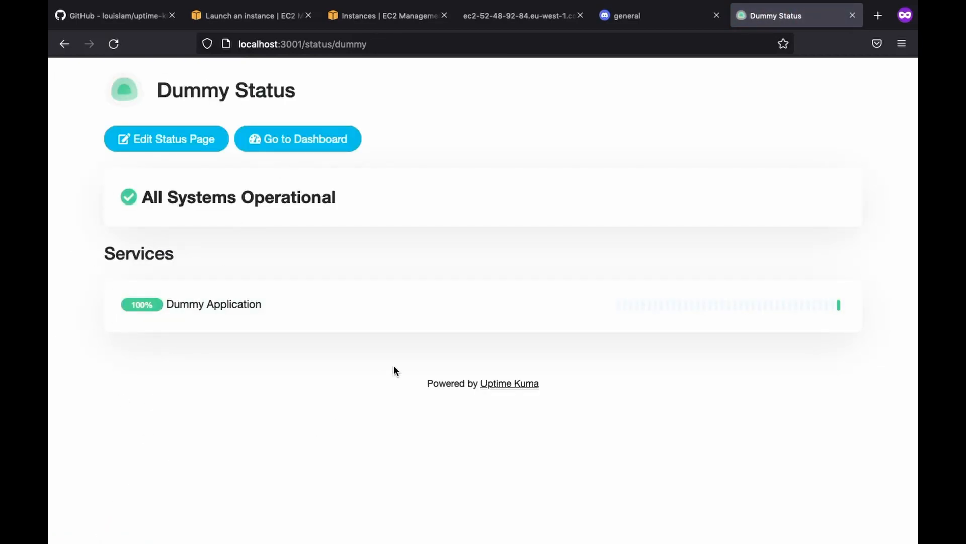
Return to the status page list and view the Dummy Application monitor details.
click(166, 137)
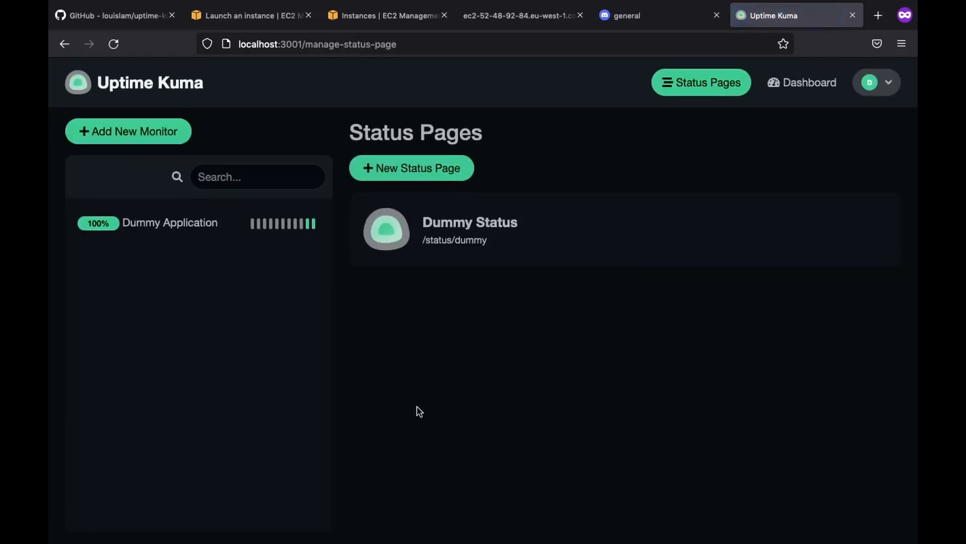
click(169, 223)
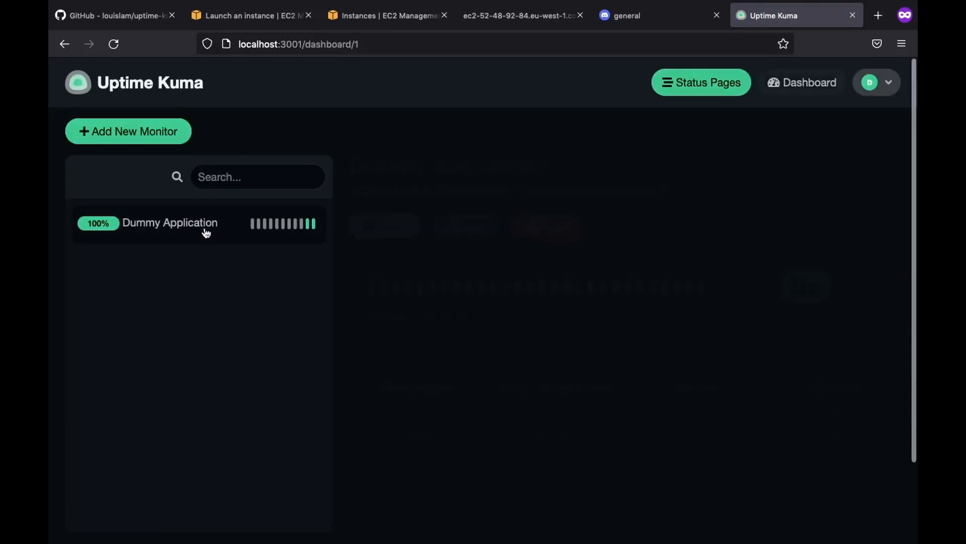
click(169, 223)
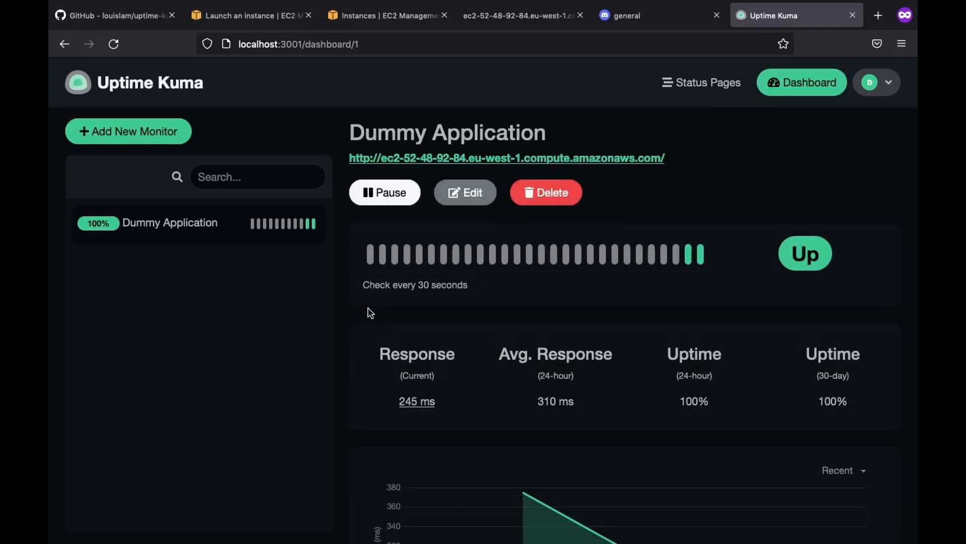
click(620, 103)
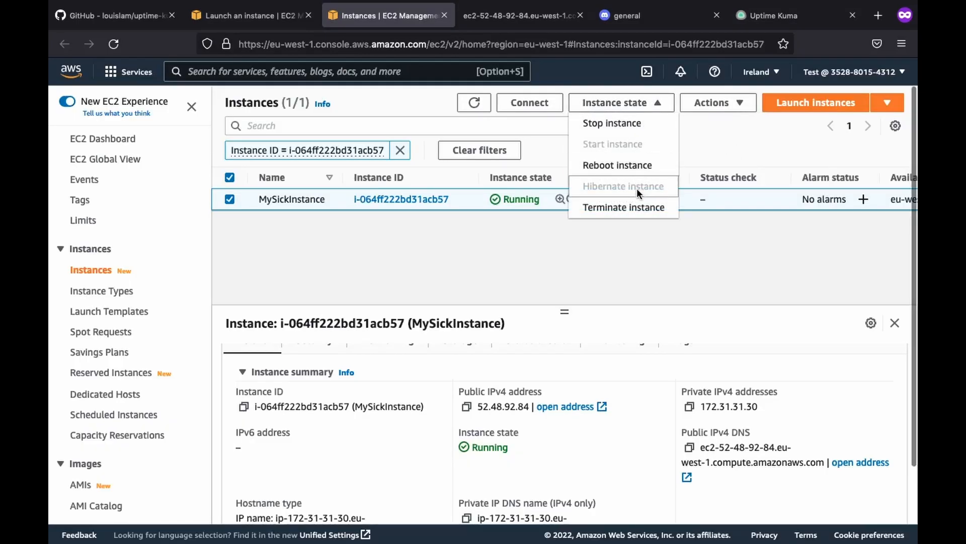
Terminate the MySickInstance EC2 server so the monitor drops to Down.
click(624, 207)
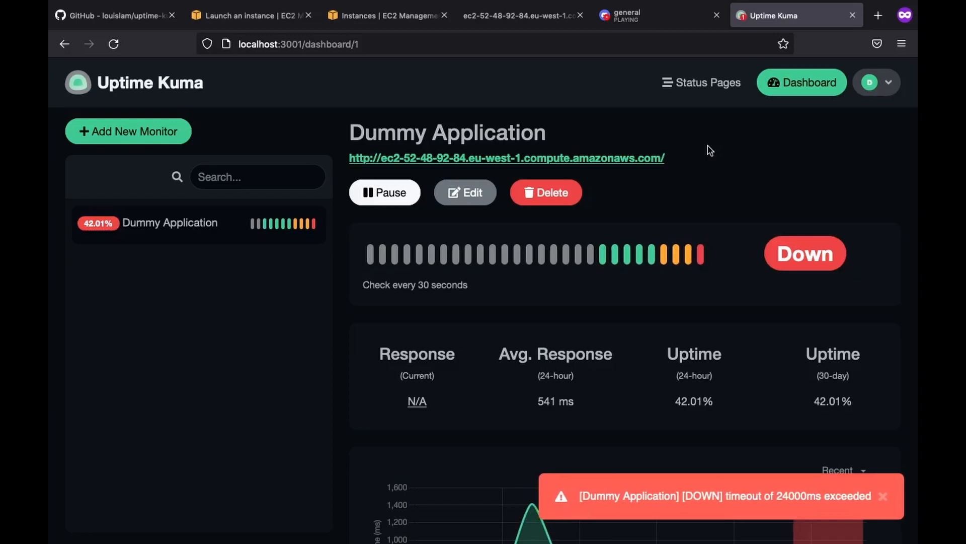
click(629, 15)
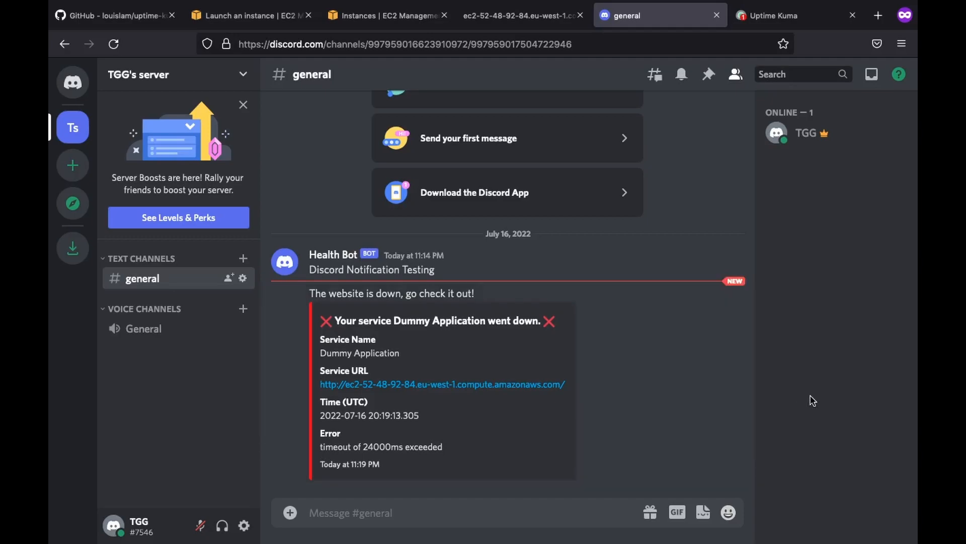
click(779, 15)
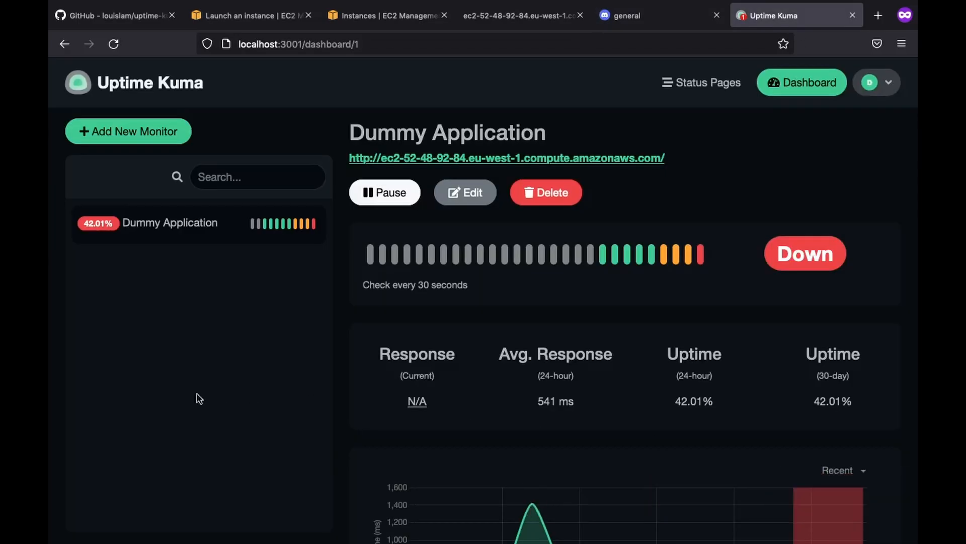